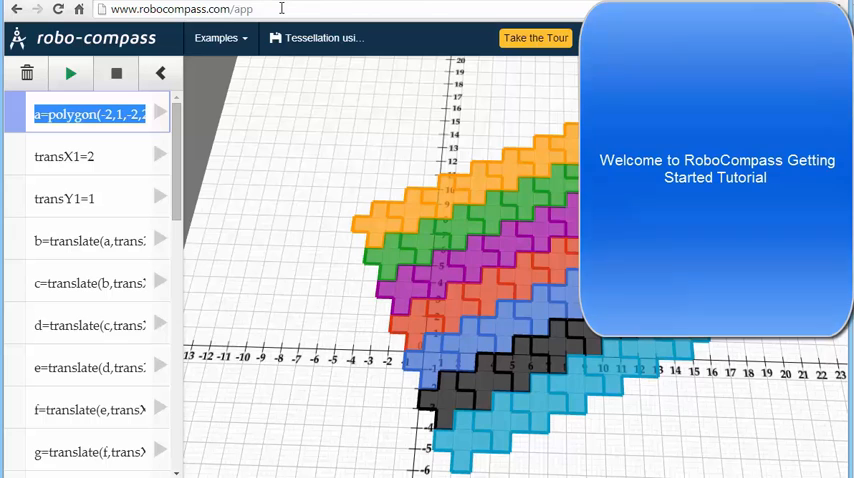
- Load the 'Tessellation using rotation' example from the Examples menu, then pick another entry
{"action": "left_click", "coordinate": [216, 38]}
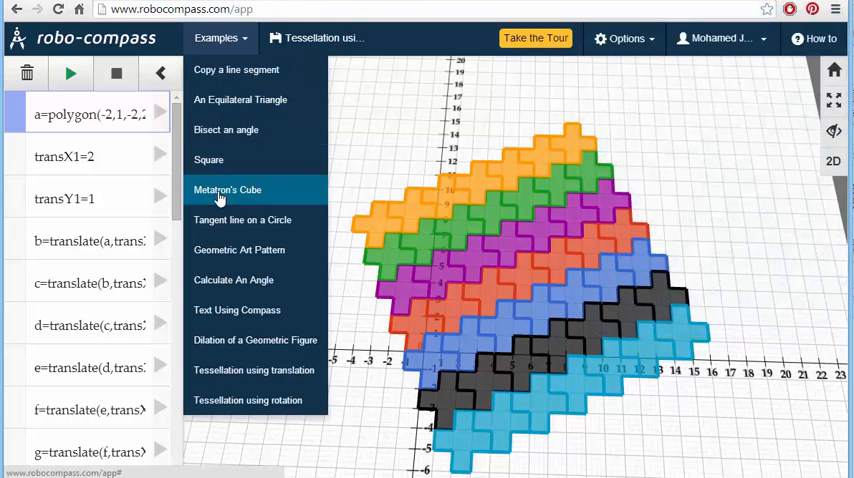
{"action": "mouse_move", "coordinate": [248, 400]}
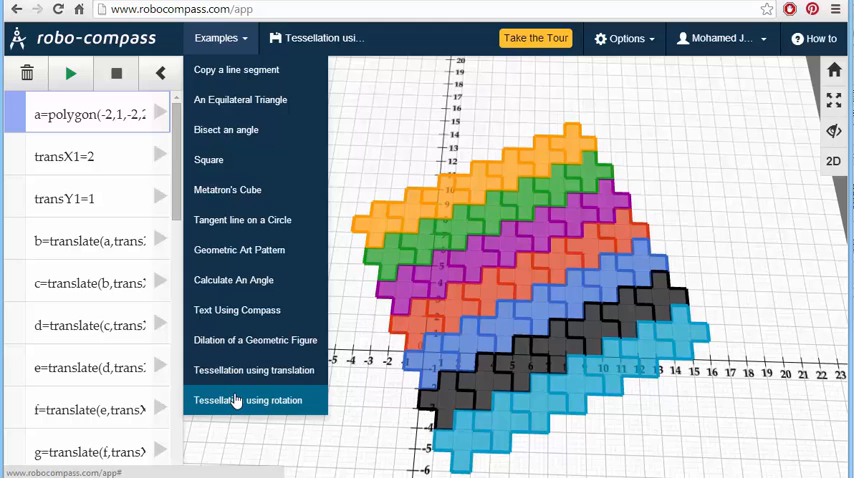
{"action": "left_click", "coordinate": [248, 400]}
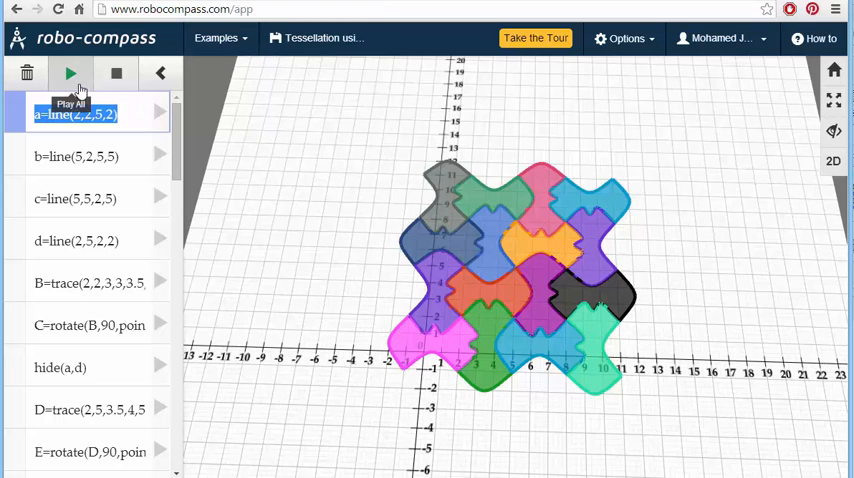
{"action": "left_click", "coordinate": [216, 38]}
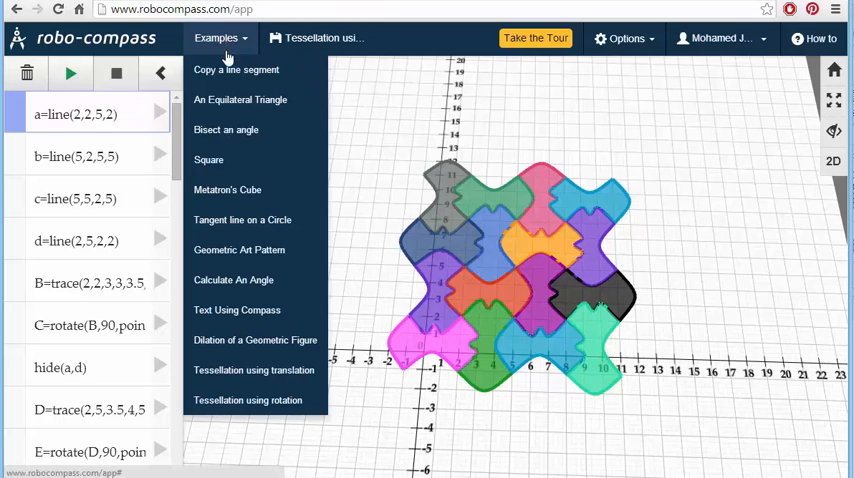
{"action": "left_click", "coordinate": [240, 100]}
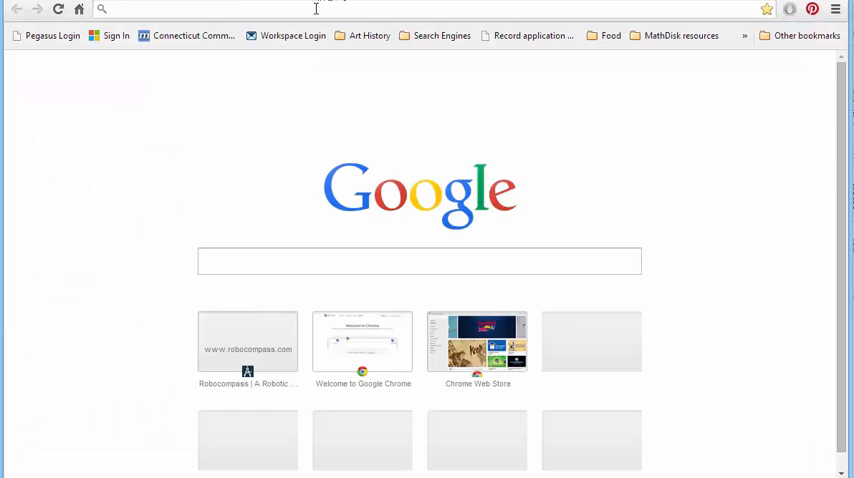
- Visit robocompass.com and launch the app via 'Open RoboCompass' on the home page
{"action": "type", "text": "robocompass.com"}
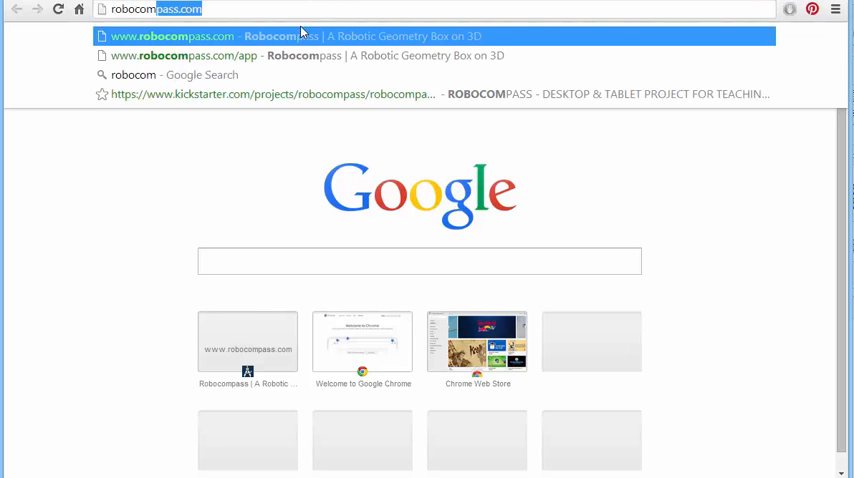
{"action": "left_click", "coordinate": [172, 36]}
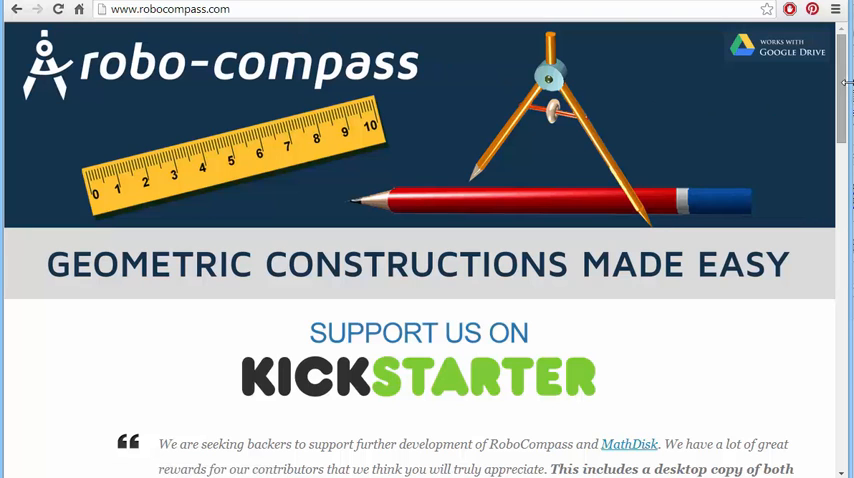
{"action": "scroll", "scroll_direction": "down", "scroll_amount": 3}
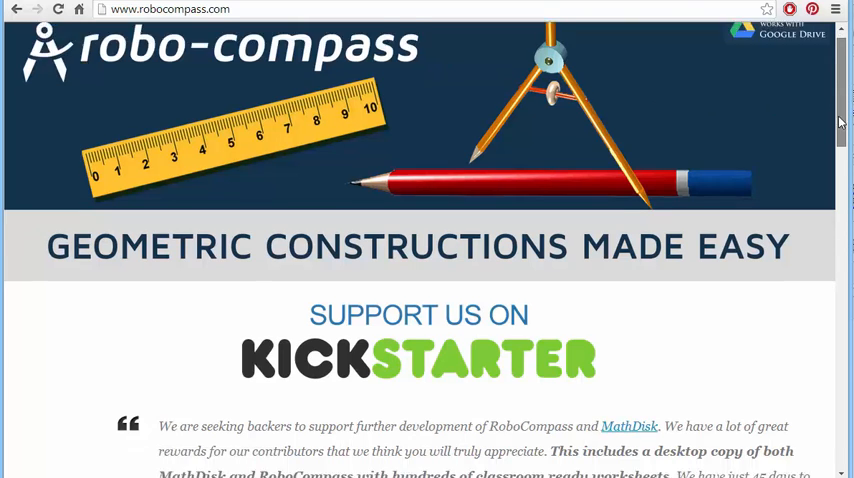
{"action": "scroll", "scroll_direction": "down", "scroll_amount": 3}
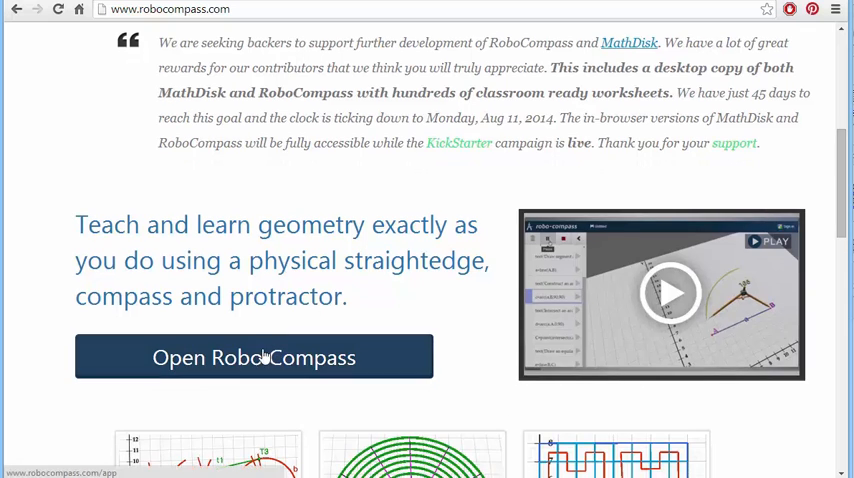
{"action": "left_click", "coordinate": [254, 356]}
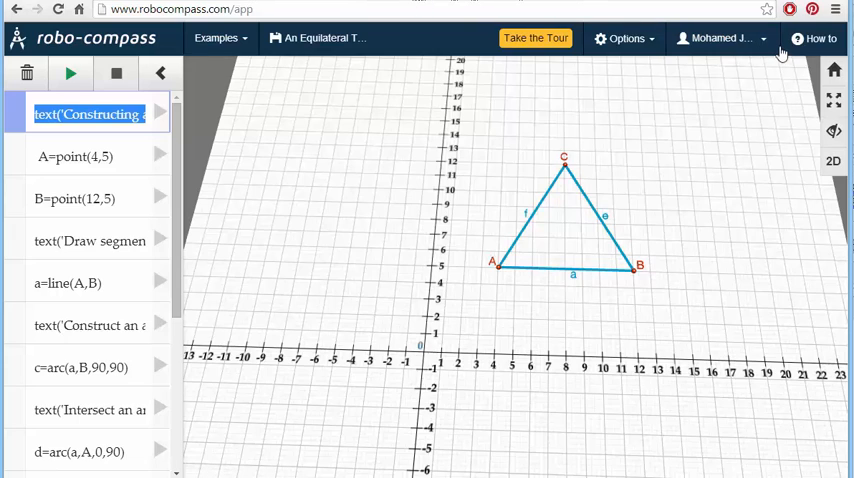
- Start the Google account sign-in from the RoboCompass toolbar
{"action": "left_click", "coordinate": [720, 38]}
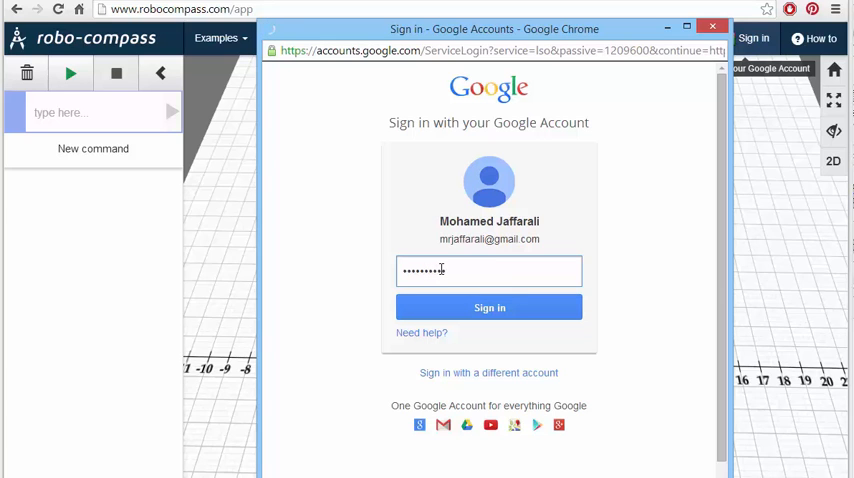
- Submit the Google sign-in, then view and close the account's My Files list
{"action": "left_click", "coordinate": [488, 308]}
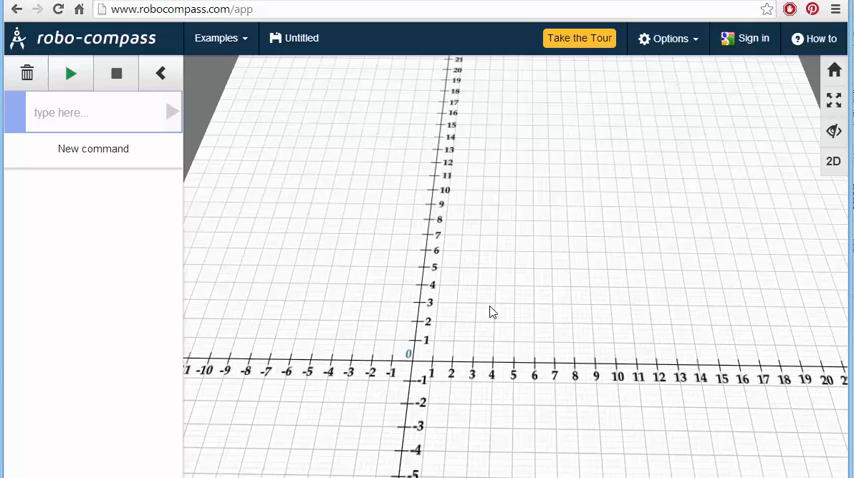
{"action": "left_click", "coordinate": [744, 38]}
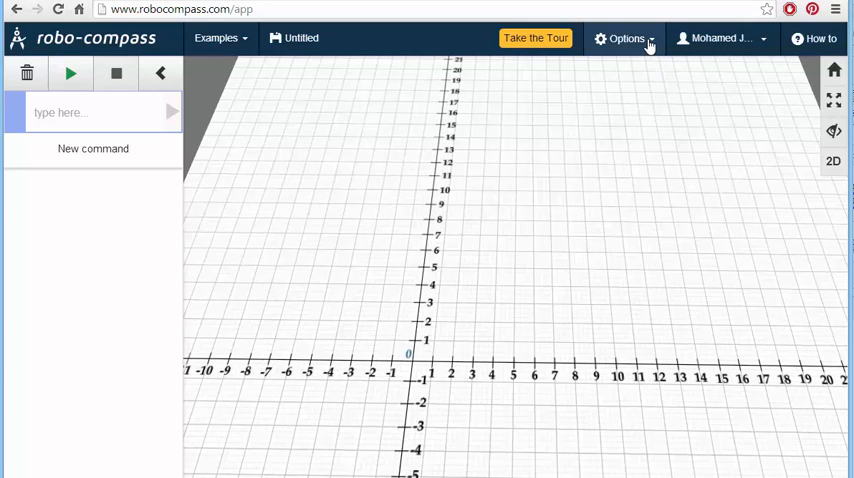
{"action": "left_click", "coordinate": [624, 38]}
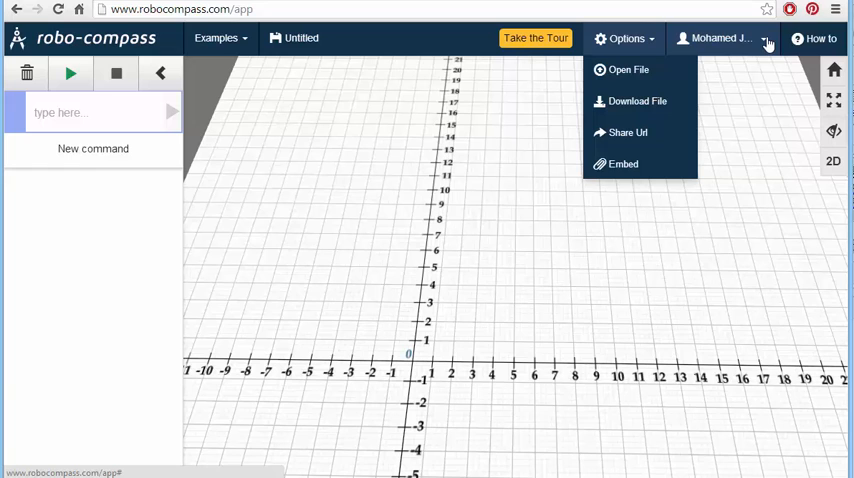
{"action": "left_click", "coordinate": [720, 38]}
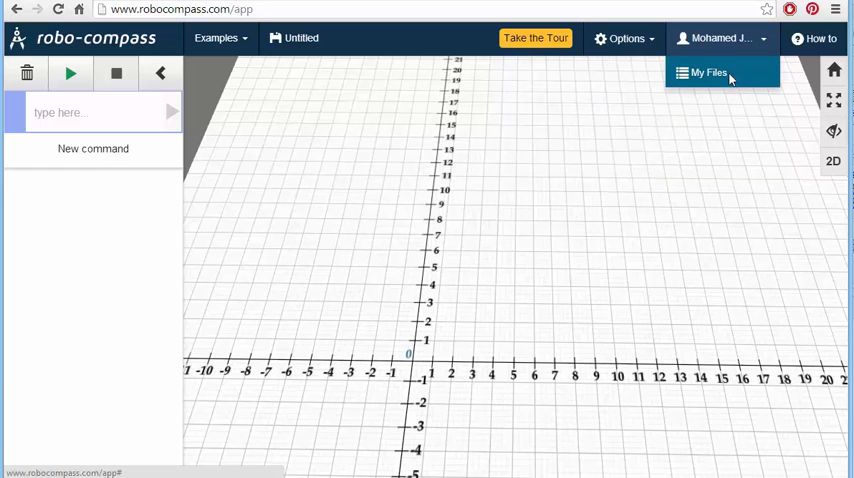
{"action": "left_click", "coordinate": [708, 72]}
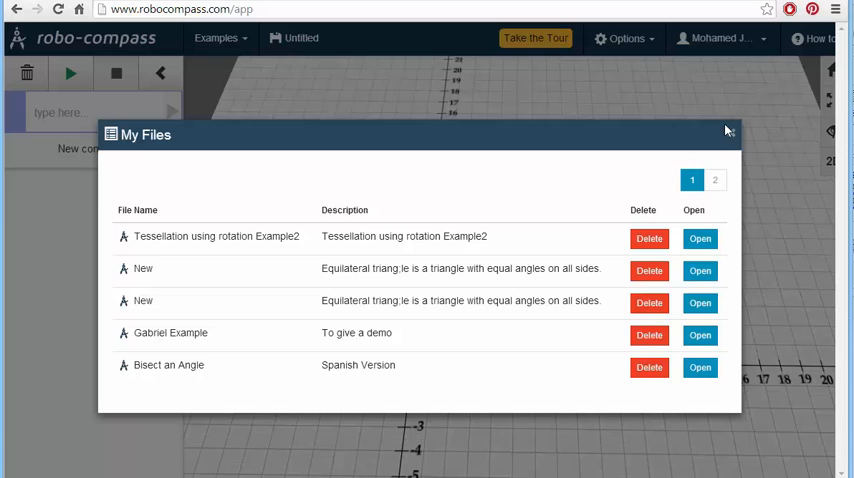
{"action": "left_click", "coordinate": [728, 130]}
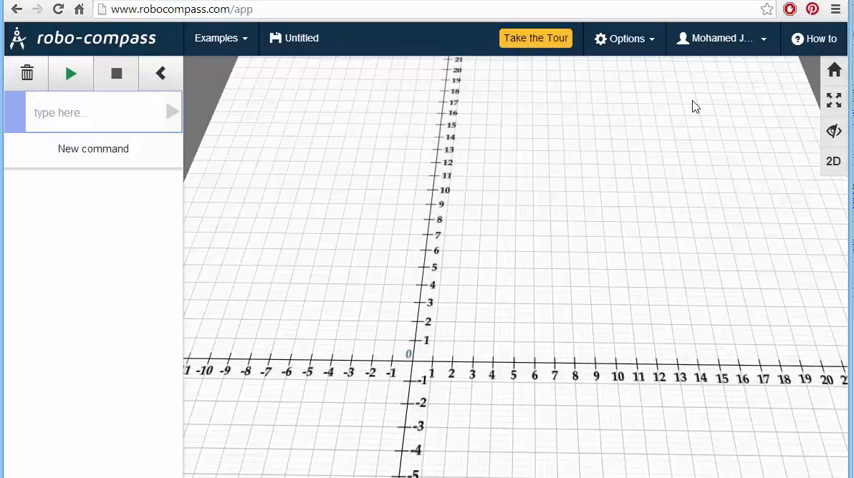
- Choose Options > Open File and cancel the local file picker
{"action": "left_click", "coordinate": [624, 38]}
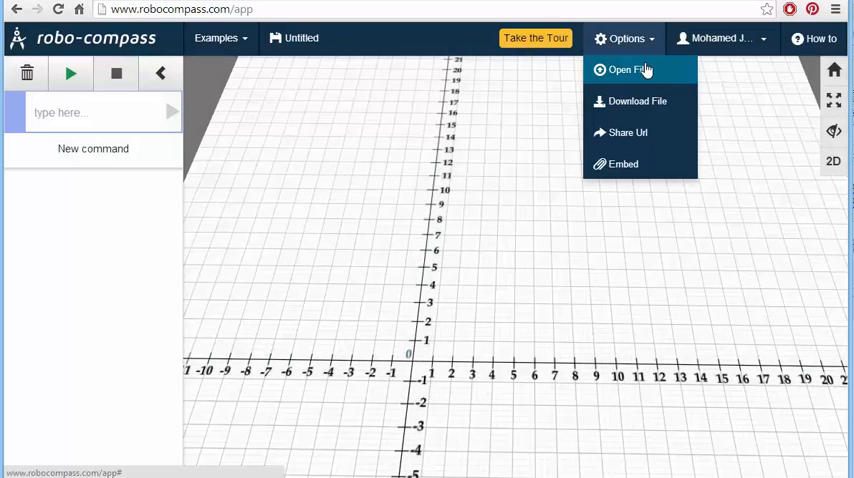
{"action": "left_click", "coordinate": [628, 68]}
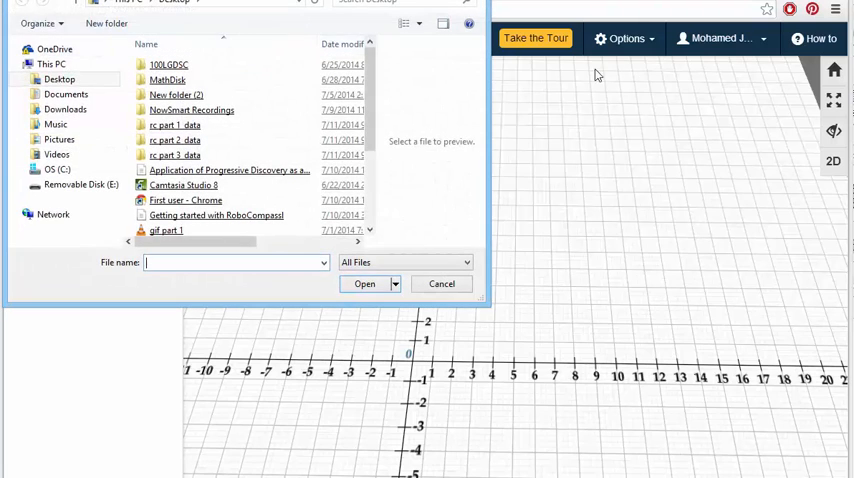
{"action": "left_click", "coordinate": [440, 284]}
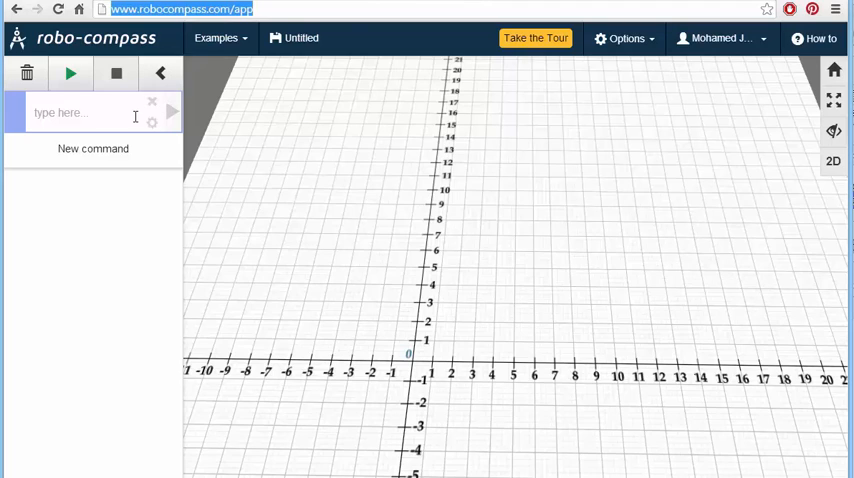
{"action": "mouse_move", "coordinate": [70, 74]}
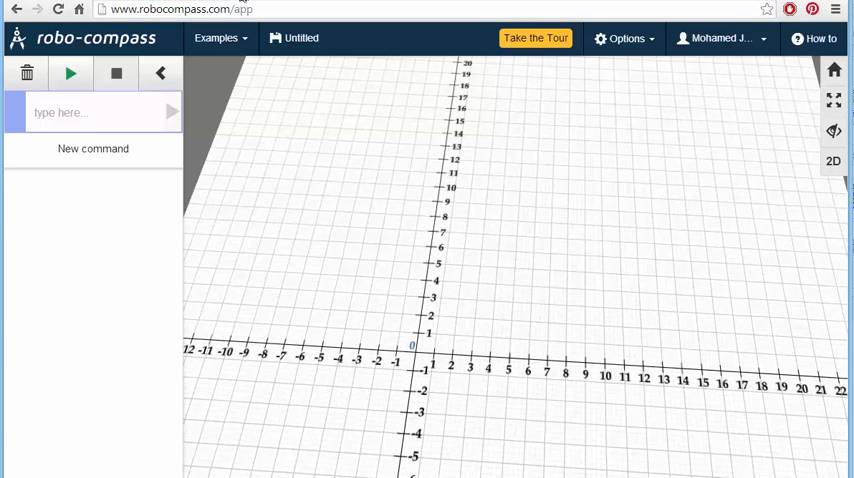
{"action": "left_click", "coordinate": [28, 72]}
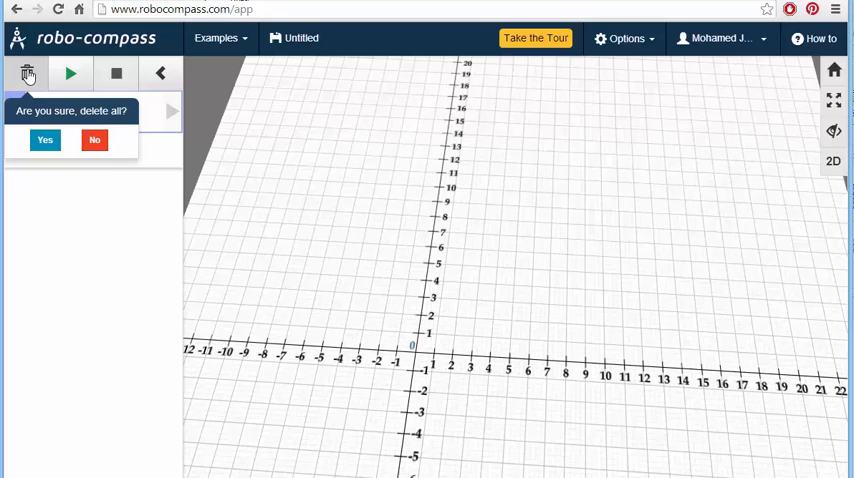
{"action": "mouse_move", "coordinate": [44, 140]}
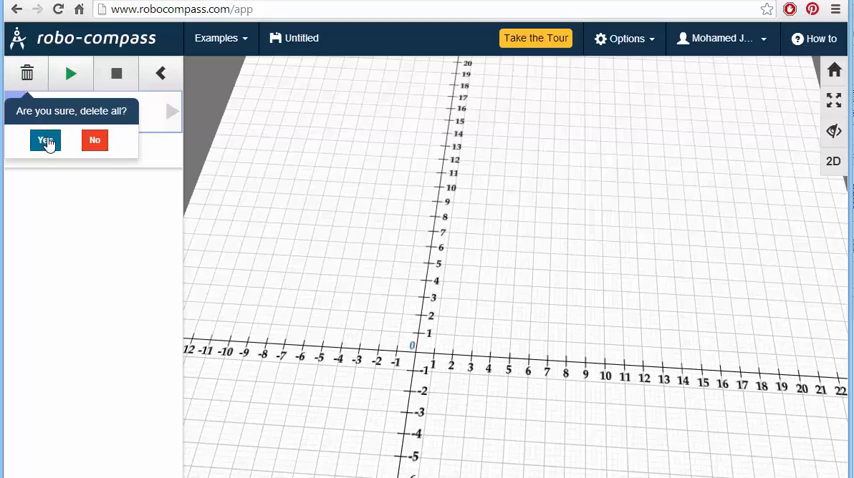
{"action": "left_click", "coordinate": [44, 140]}
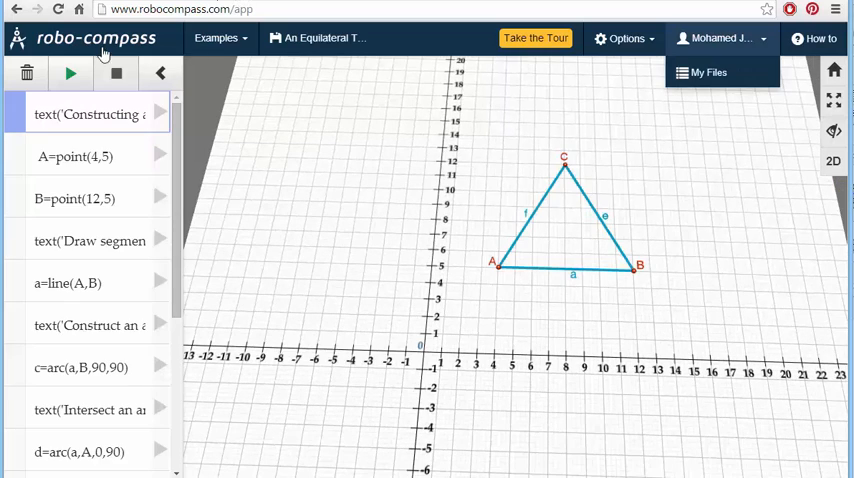
{"action": "left_click", "coordinate": [28, 72]}
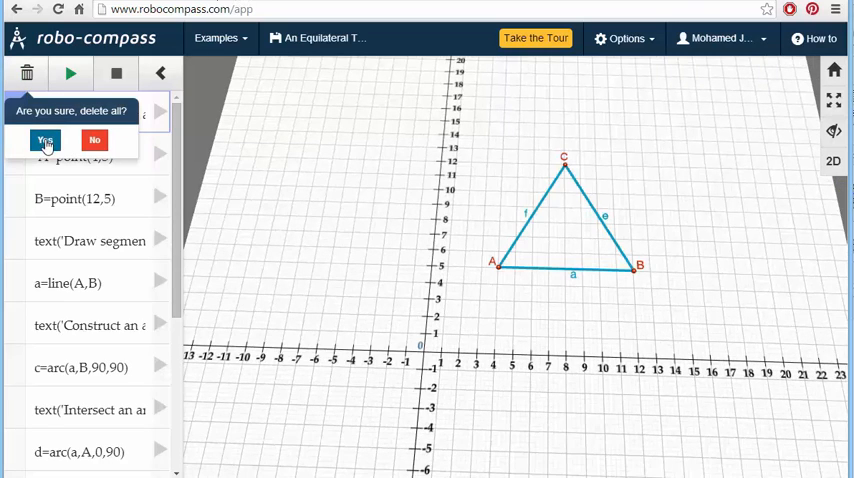
{"action": "left_click", "coordinate": [44, 140]}
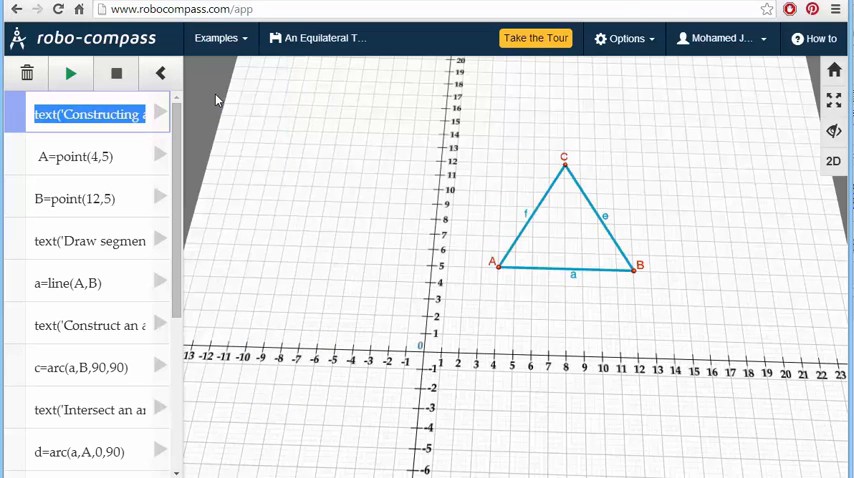
{"action": "left_click", "coordinate": [28, 72]}
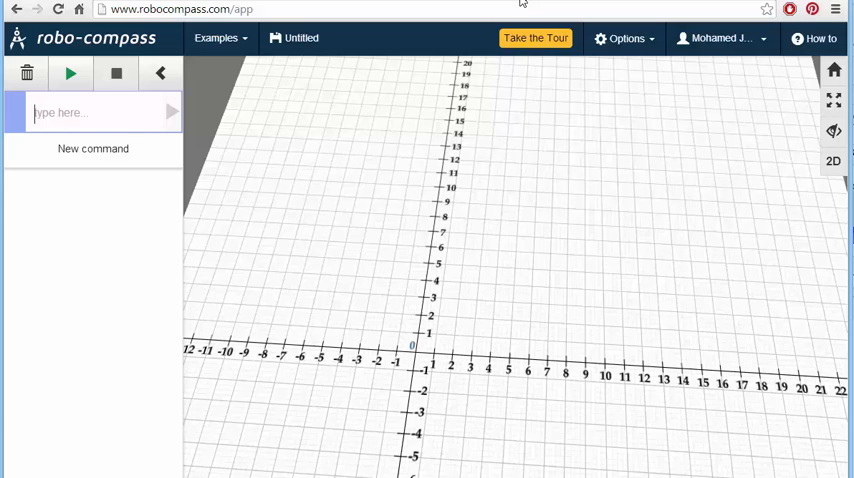
{"action": "mouse_move", "coordinate": [158, 136]}
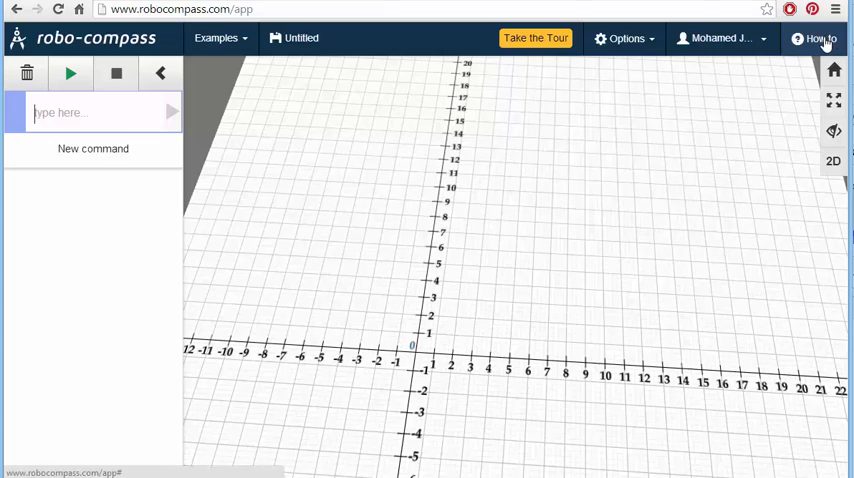
- Read through the Supported Commands reference and close it
{"action": "left_click", "coordinate": [814, 38]}
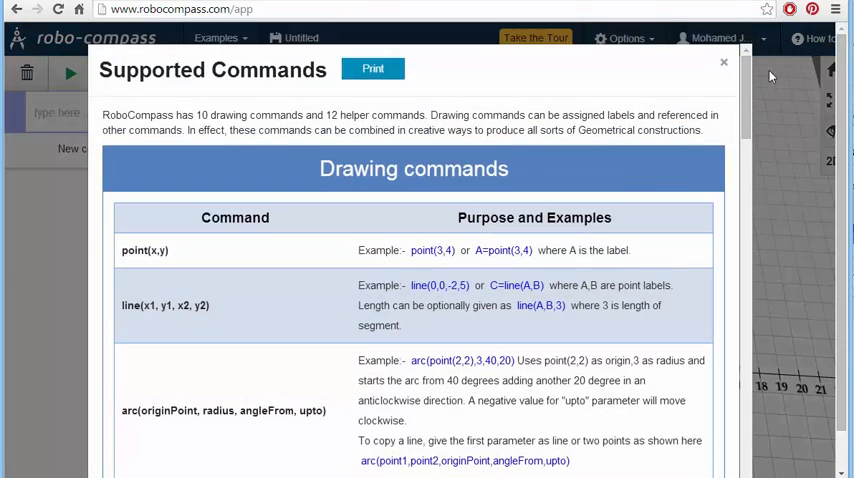
{"action": "scroll", "scroll_direction": "down", "scroll_amount": 3}
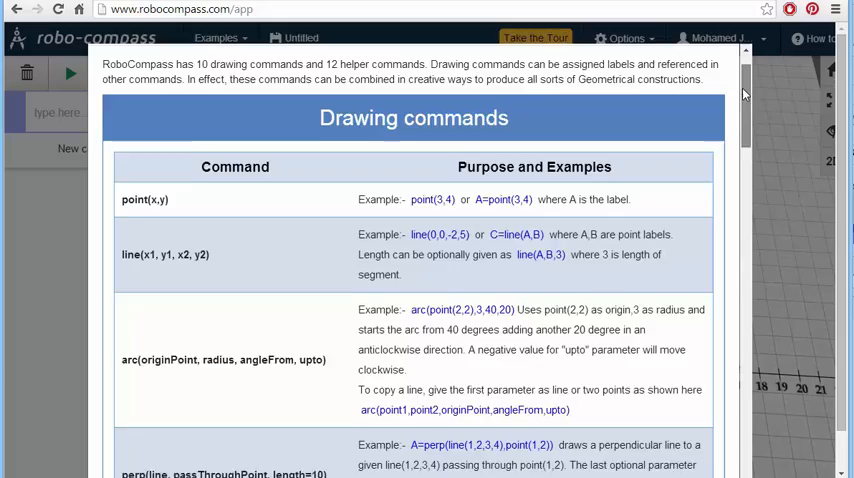
{"action": "scroll", "scroll_direction": "down", "scroll_amount": 3}
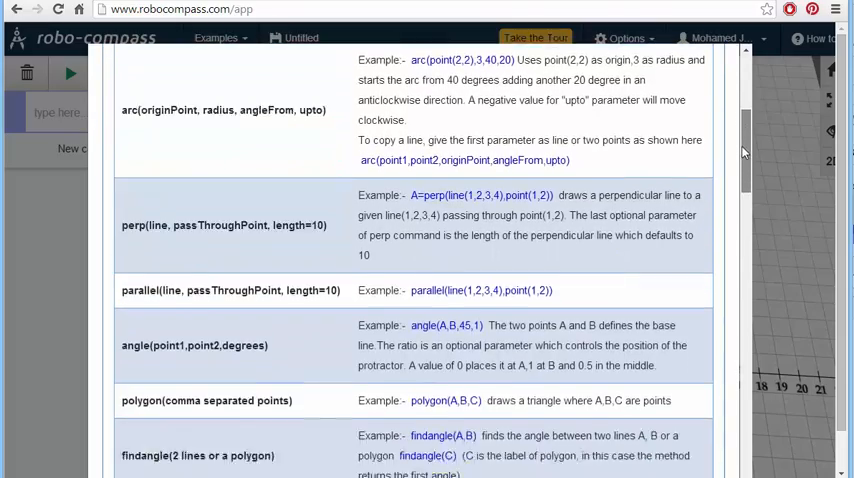
{"action": "scroll", "scroll_direction": "down", "scroll_amount": 3}
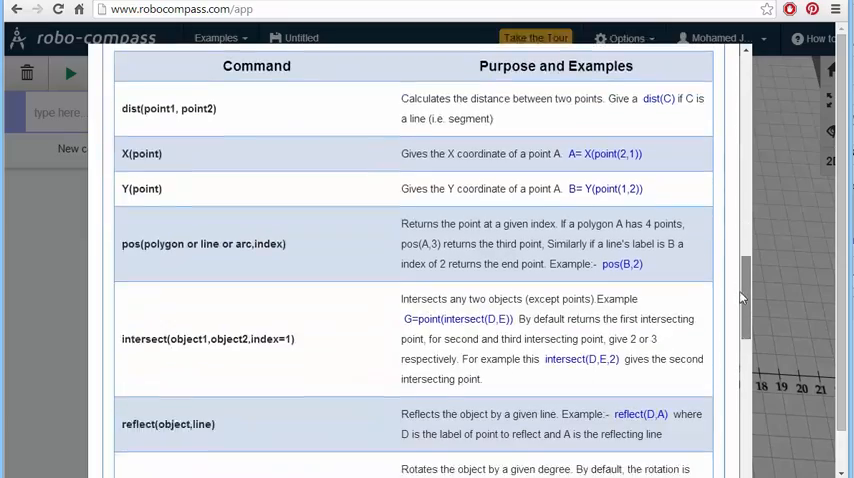
{"action": "scroll", "scroll_direction": "down", "scroll_amount": 3}
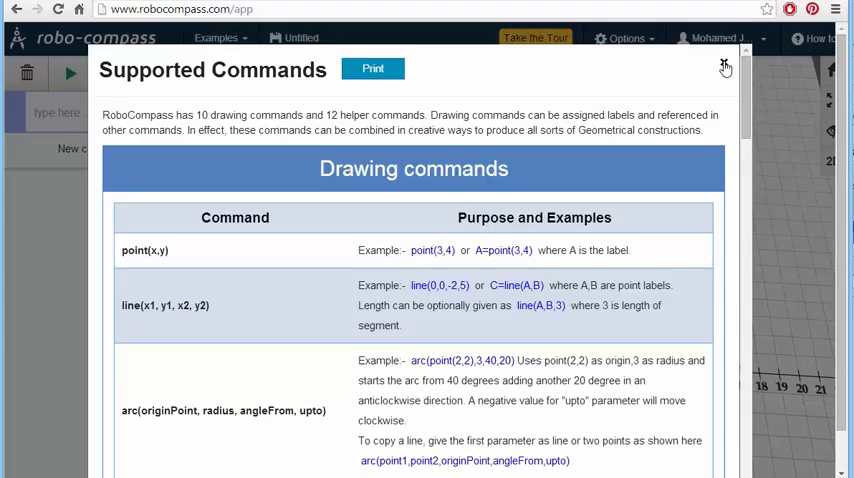
{"action": "left_click", "coordinate": [724, 68]}
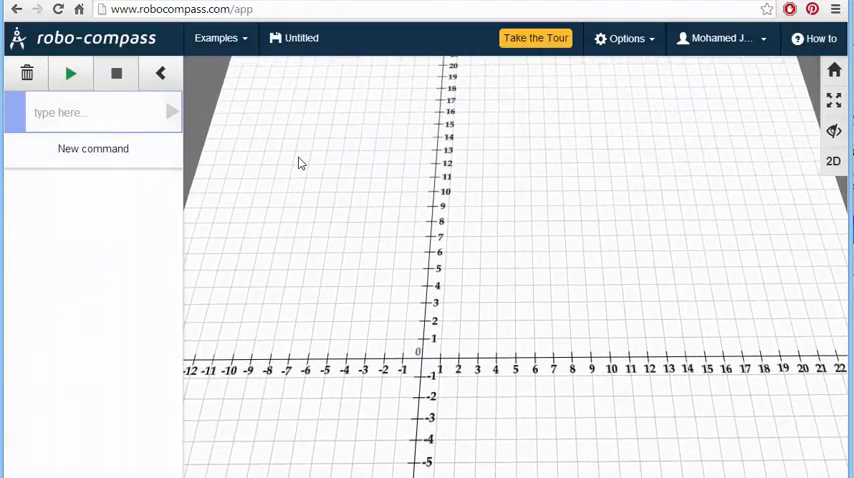
- Enter the command A=point(4,5) to plot point A on the grid
{"action": "left_click", "coordinate": [90, 112]}
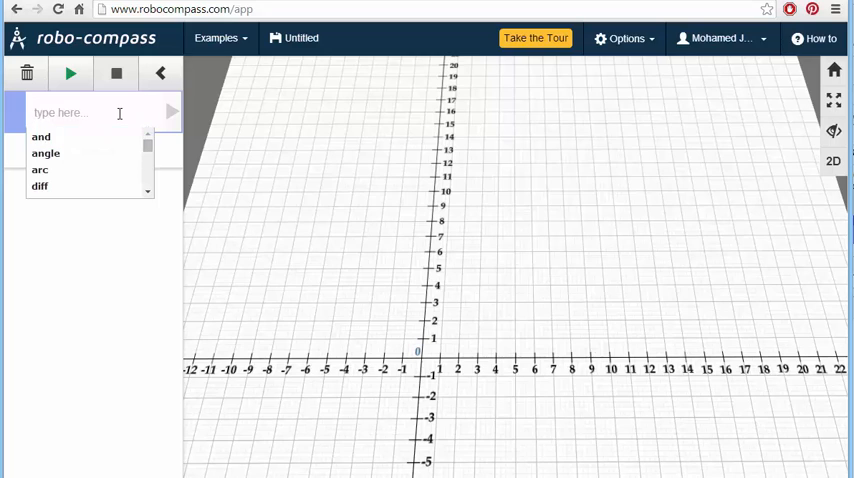
{"action": "type", "text": "point(4,5"}
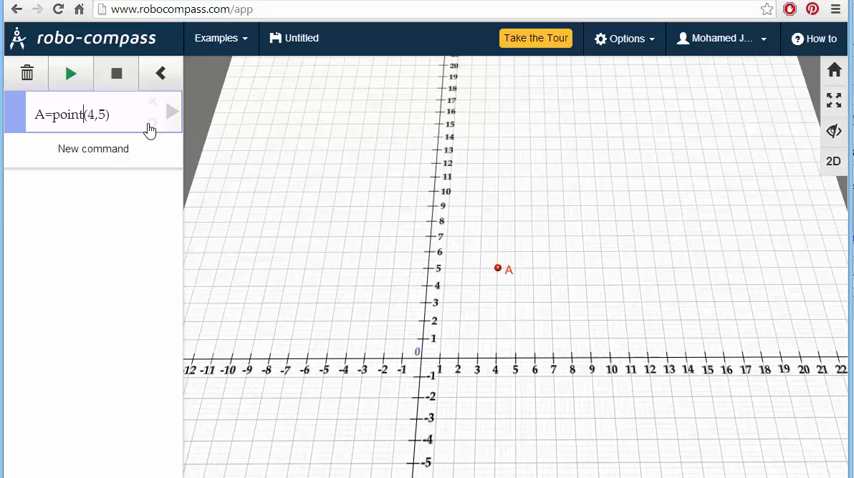
{"action": "mouse_move", "coordinate": [152, 124]}
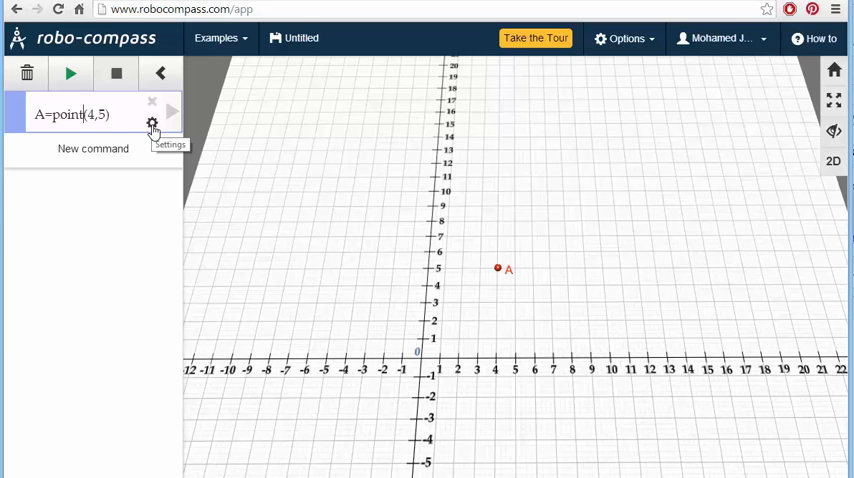
- In point A's settings choose green, shift the label and add the comment 'My First Point'
{"action": "left_click", "coordinate": [152, 124]}
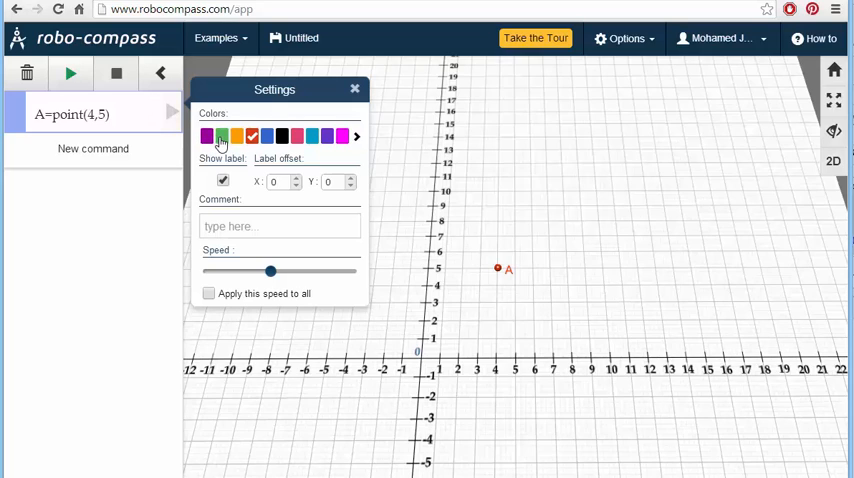
{"action": "left_click", "coordinate": [224, 136]}
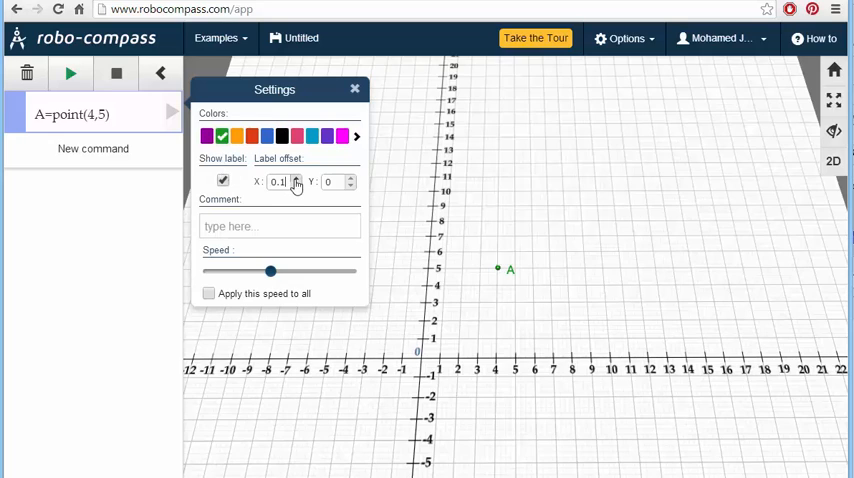
{"action": "left_click", "coordinate": [296, 176]}
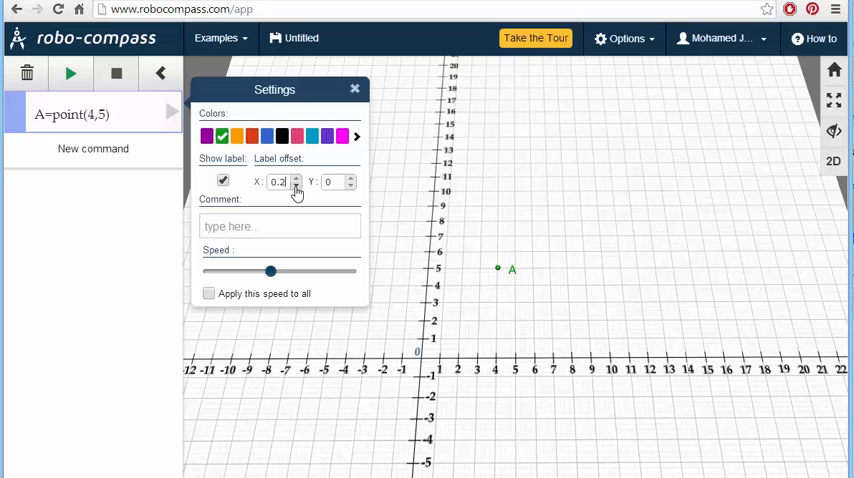
{"action": "left_click", "coordinate": [280, 224]}
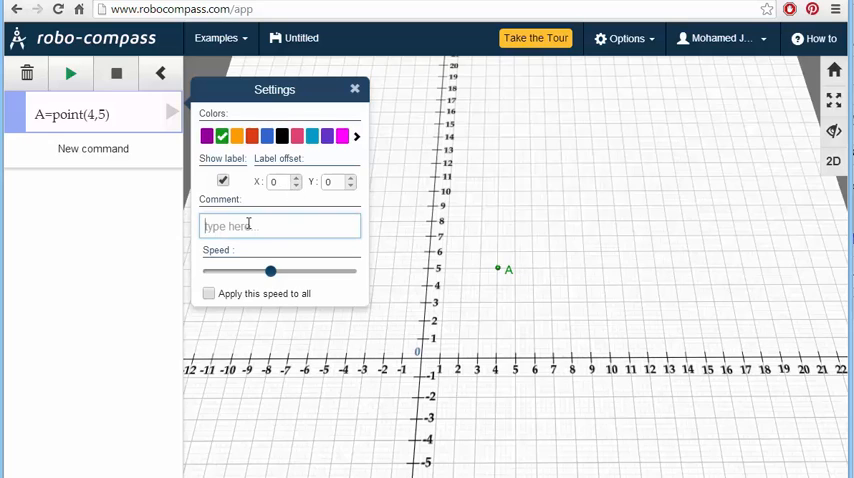
{"action": "type", "text": "My First Point"}
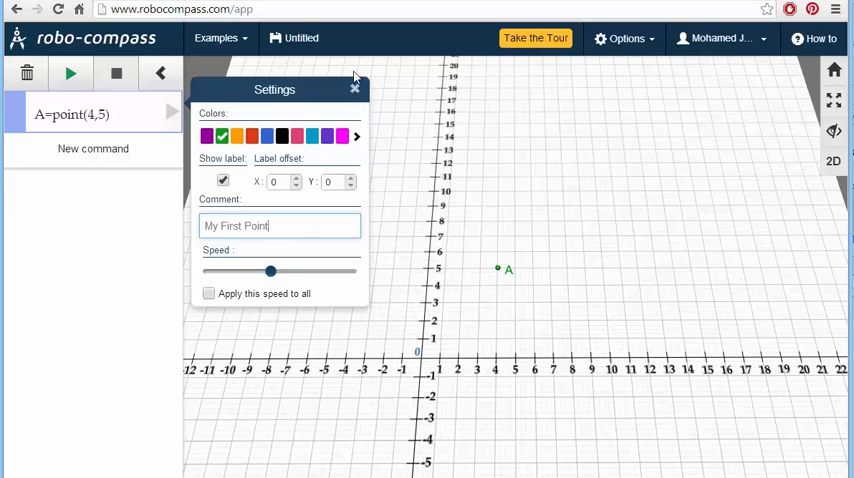
{"action": "left_click", "coordinate": [354, 88]}
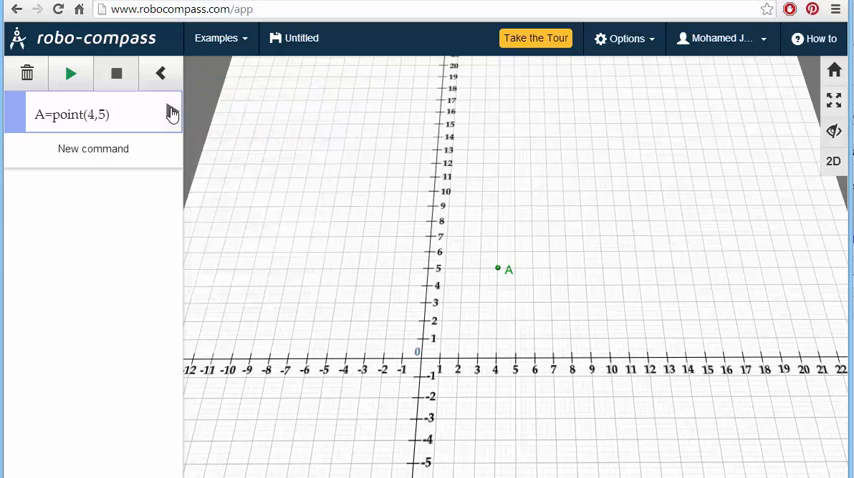
- Play the construction, tick 'Apply this speed to all' in A's settings, and add a new command line
{"action": "left_click", "coordinate": [70, 72]}
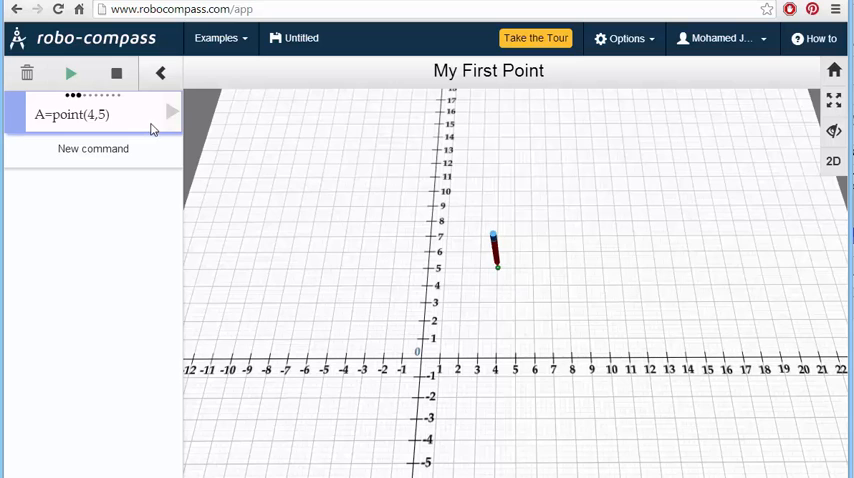
{"action": "left_click", "coordinate": [152, 122]}
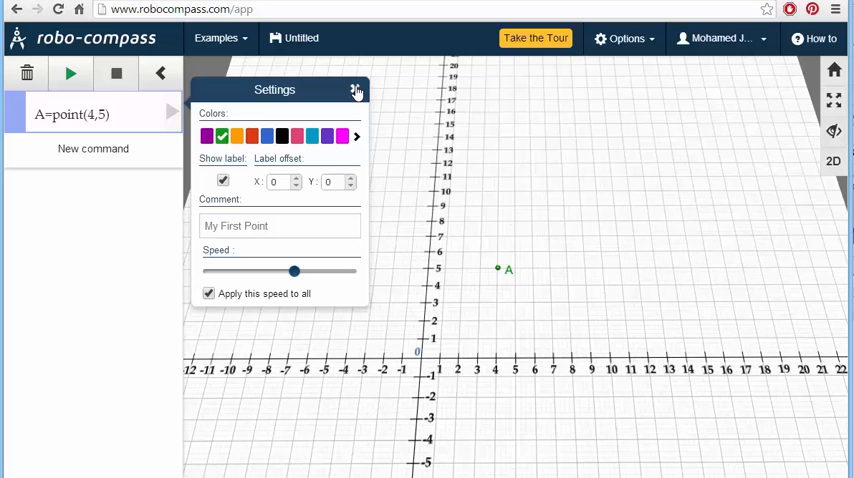
{"action": "left_click", "coordinate": [356, 88]}
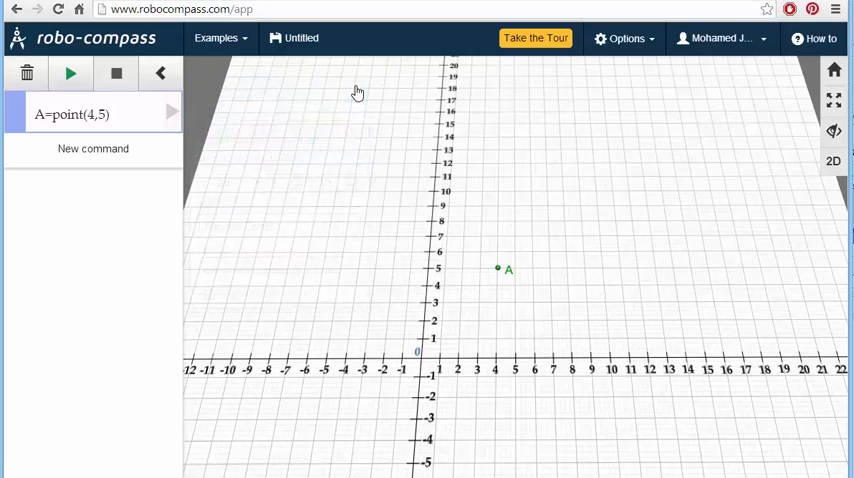
{"action": "mouse_move", "coordinate": [120, 140]}
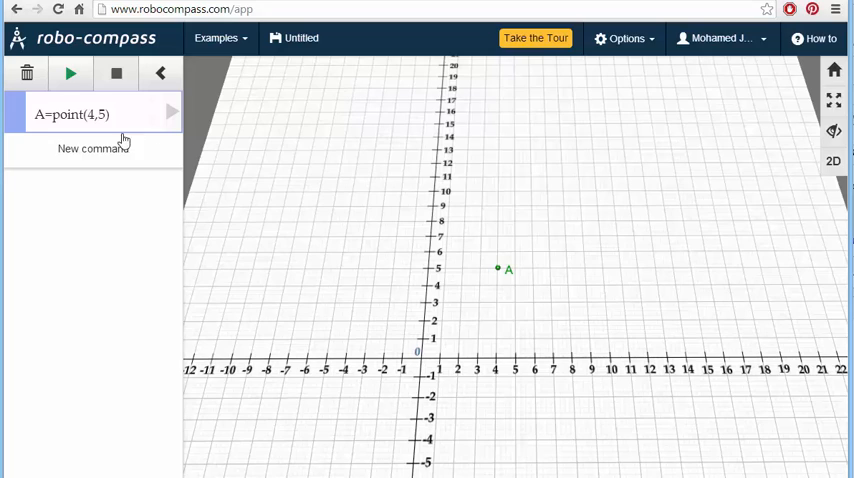
{"action": "left_click", "coordinate": [92, 148]}
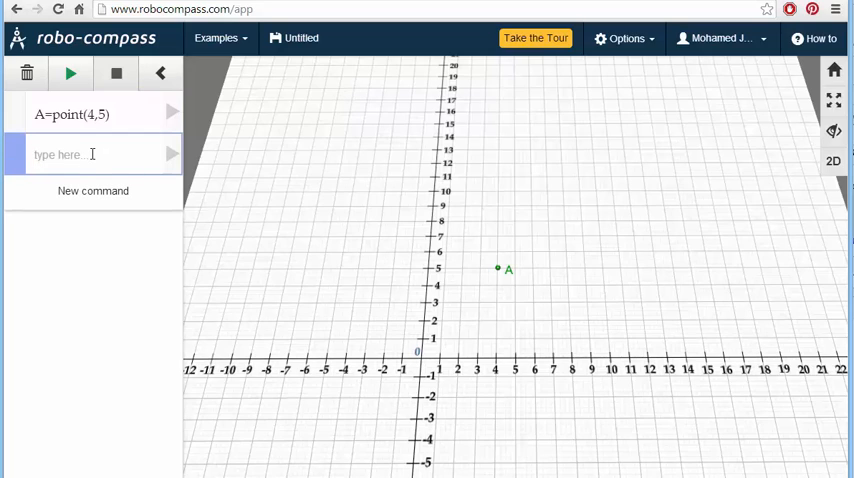
{"action": "type", "text": "B="}
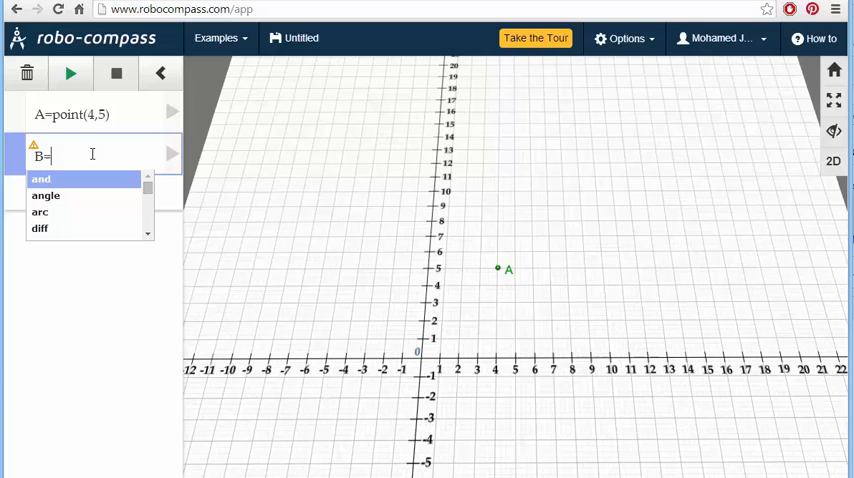
{"action": "type", "text": "Point"}
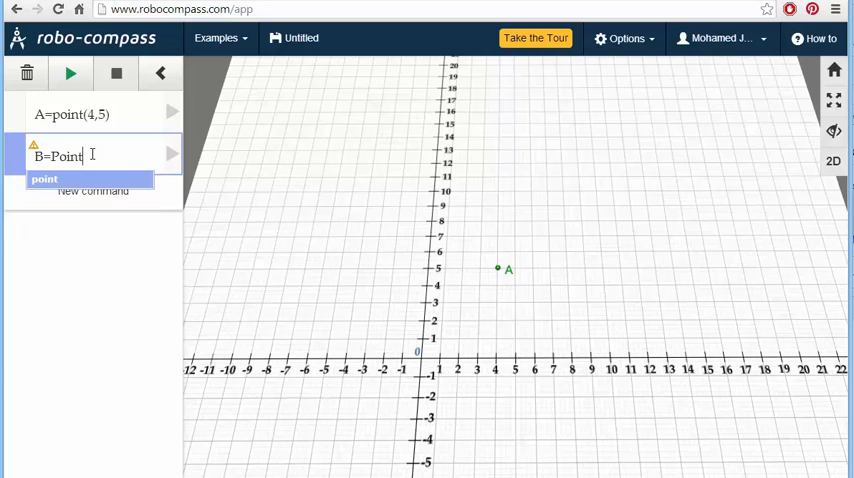
{"action": "type", "text": "(8"}
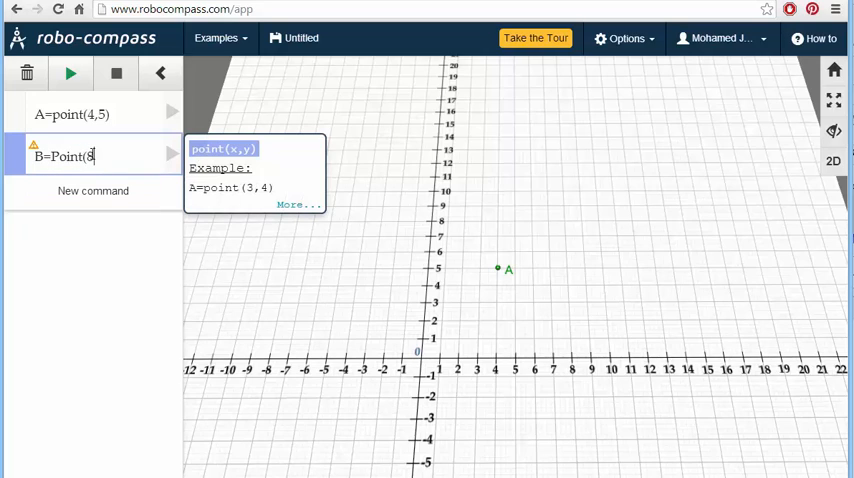
{"action": "type", "text": ",5)"}
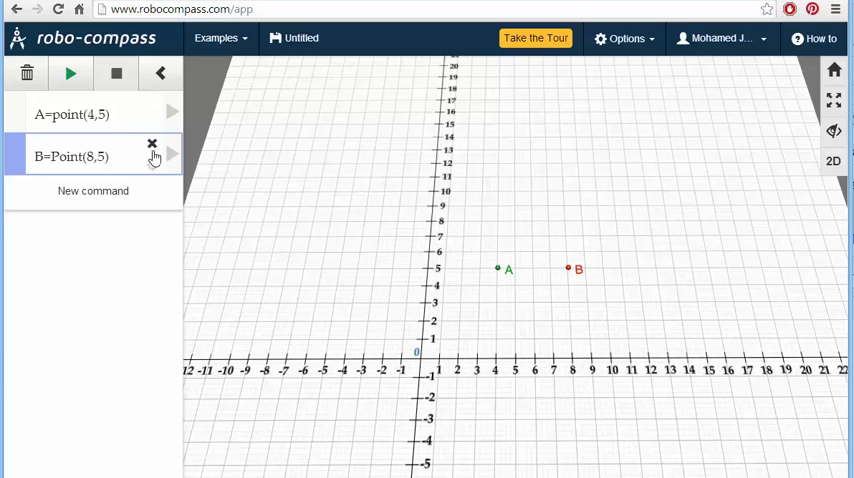
{"action": "left_click", "coordinate": [152, 156]}
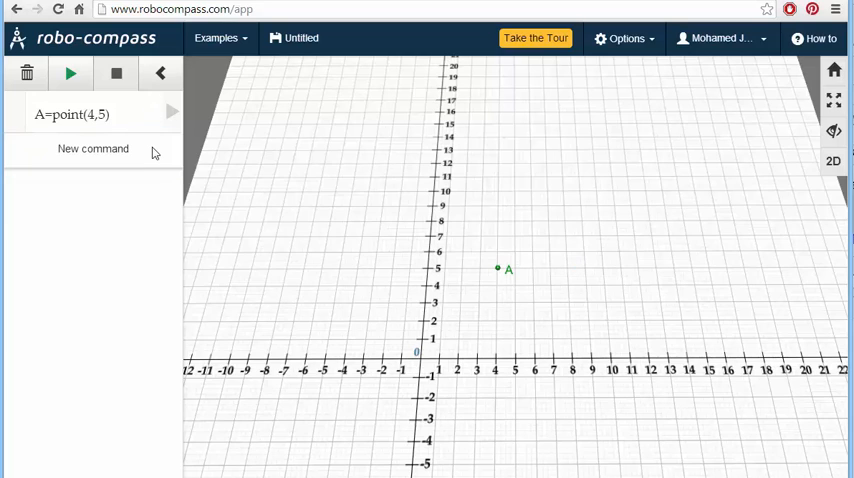
{"action": "mouse_move", "coordinate": [168, 112]}
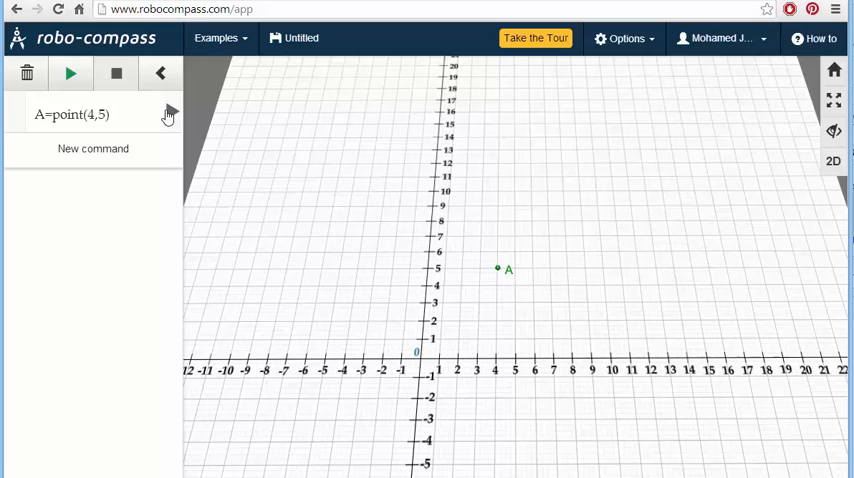
- Add the command text("My Second Point") below point A
{"action": "left_click", "coordinate": [70, 72]}
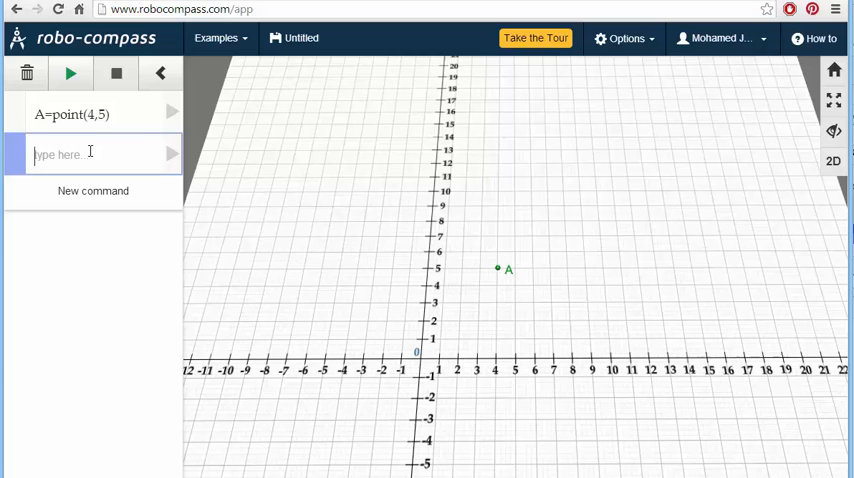
{"action": "type", "text": "text("}
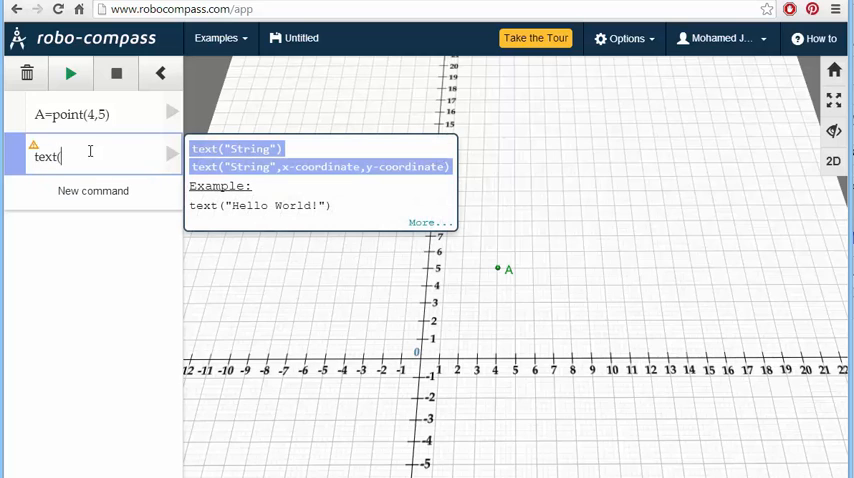
{"action": "type", "text": "\"My Second"}
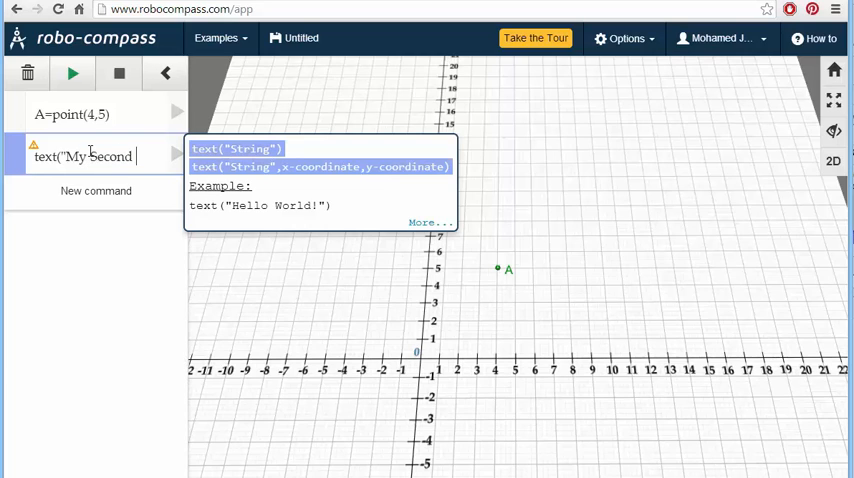
{"action": "type", "text": "Point"}
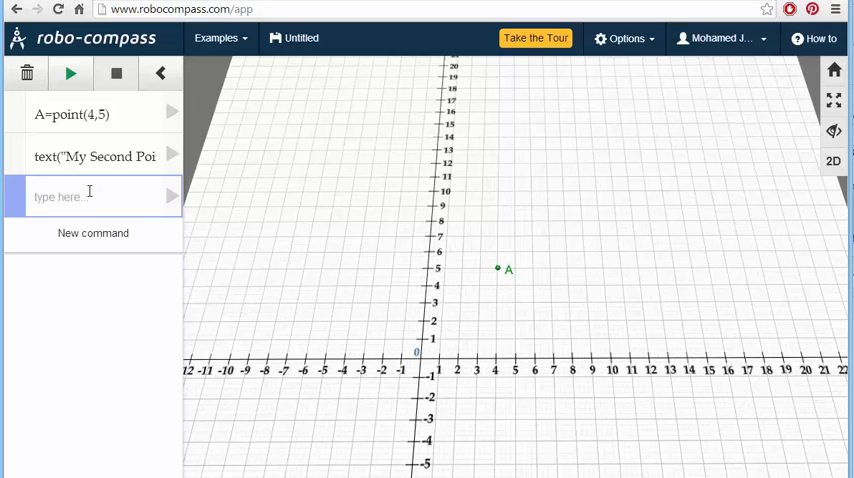
- Enter B=point(12,5) to plot point B
{"action": "type", "text": "B="}
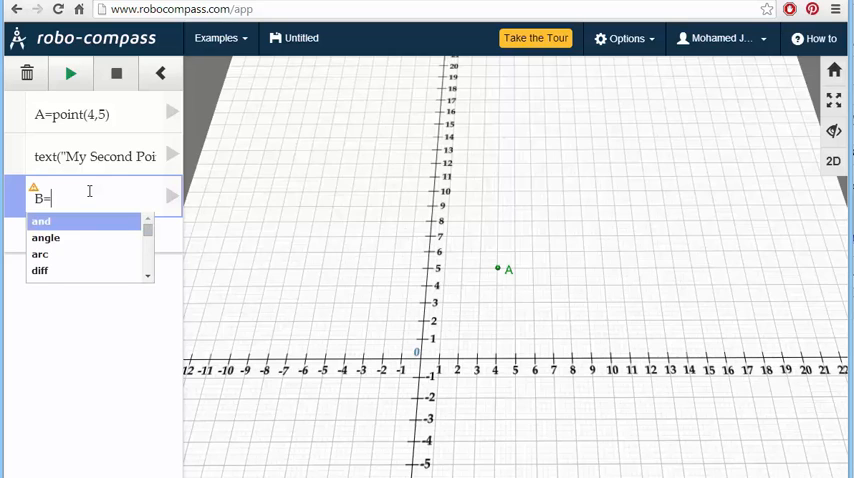
{"action": "type", "text": "point("}
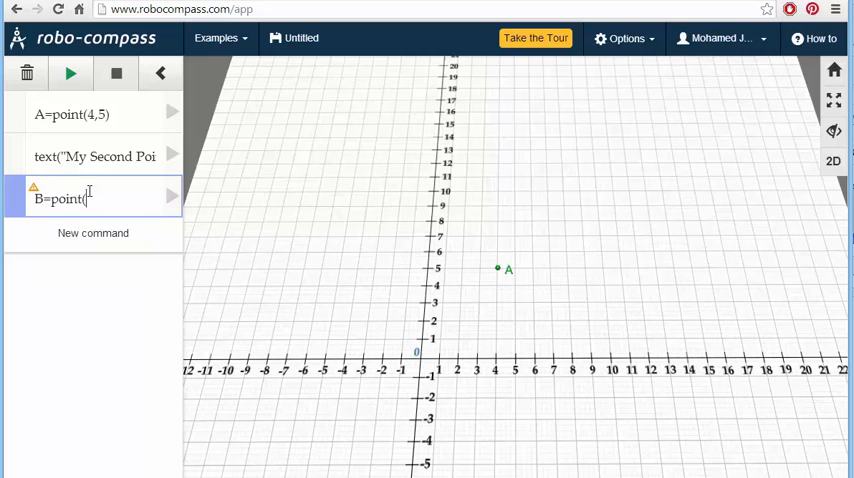
{"action": "type", "text": "2,5)"}
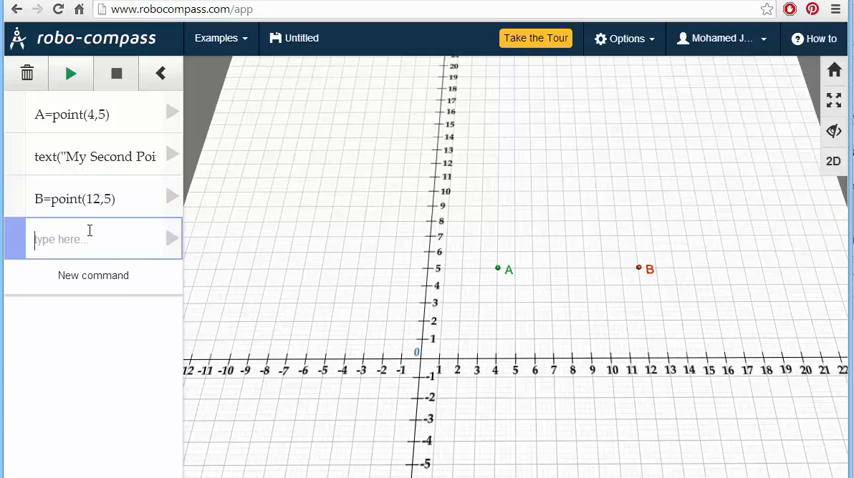
- Add the caption text("draw segment a =AB between points A,B")
{"action": "type", "text": "text"}
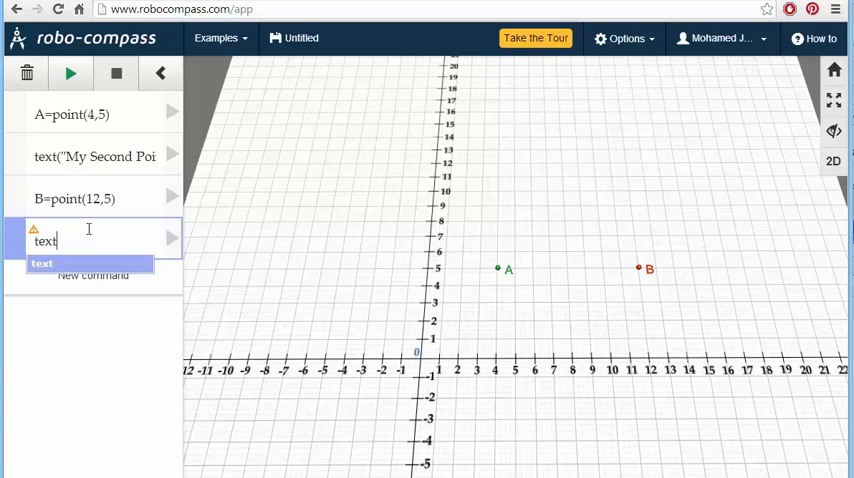
{"action": "type", "text": "(\""}
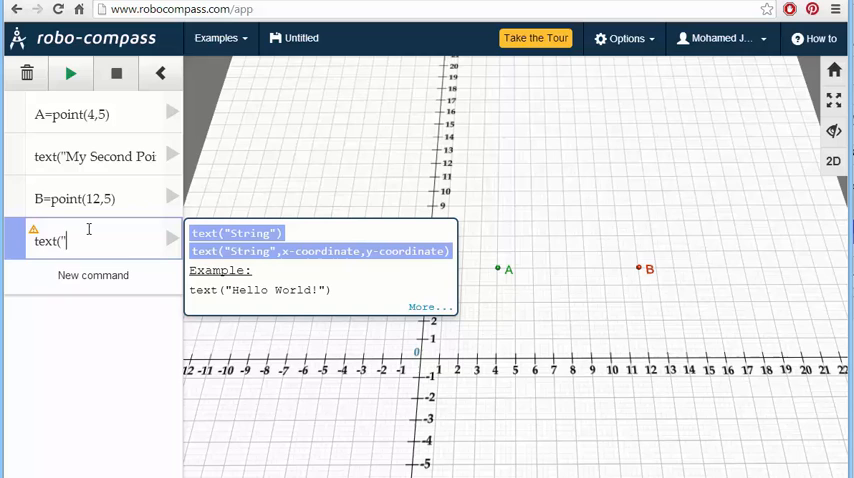
{"action": "type", "text": "draw segment a"}
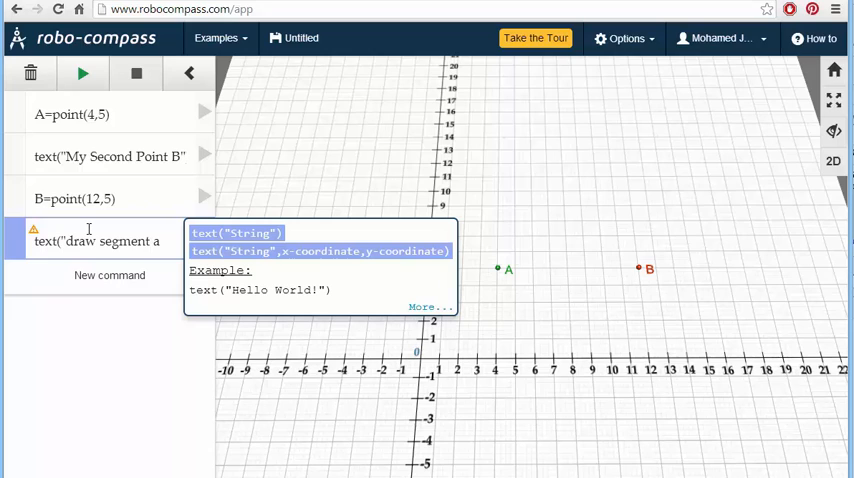
{"action": "type", "text": "=A"}
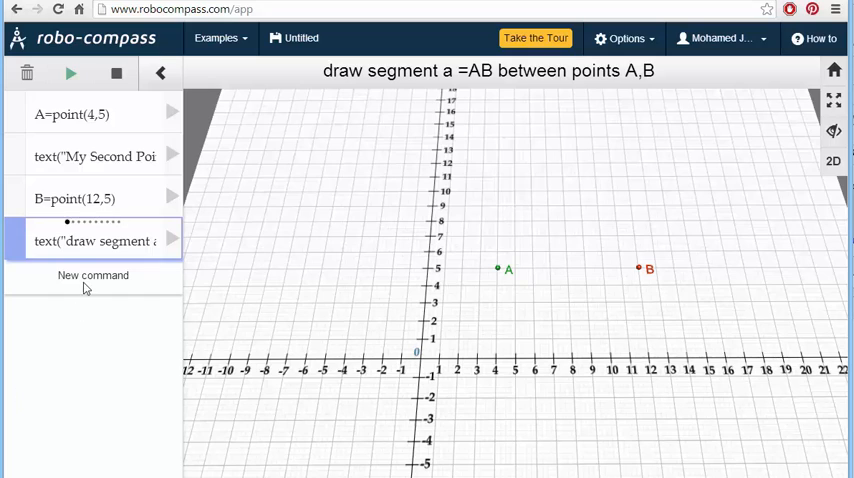
- Enter a=line(A,B) to draw segment a, then start the next command line for the arcs
{"action": "left_click", "coordinate": [92, 276]}
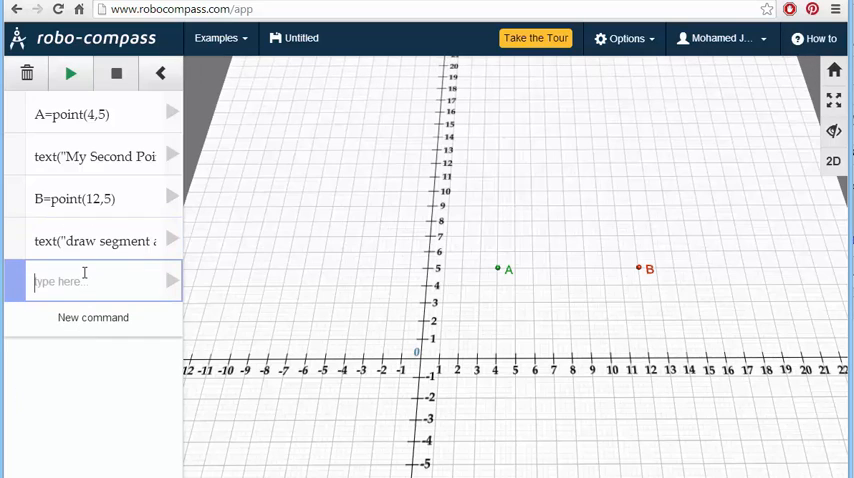
{"action": "type", "text": "a="}
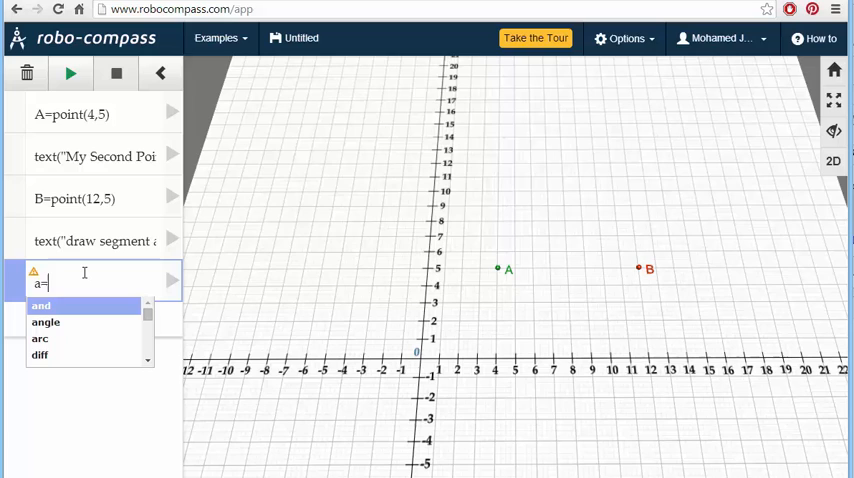
{"action": "type", "text": "line"}
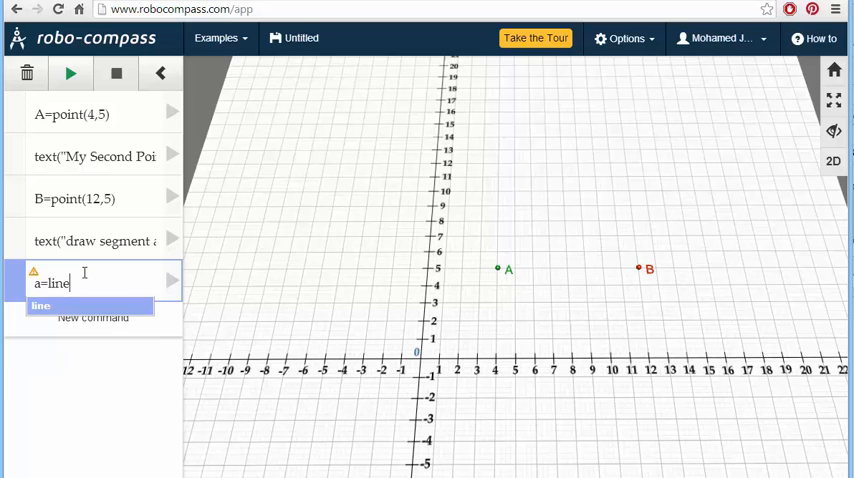
{"action": "type", "text": "(A,B"}
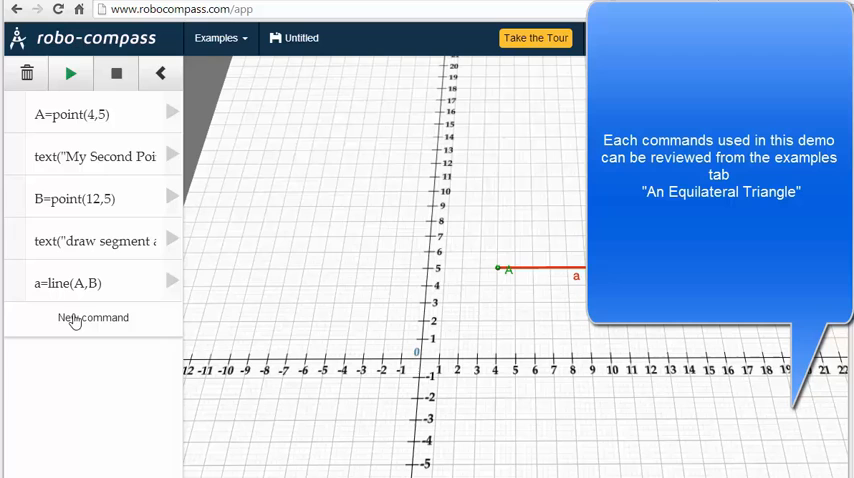
{"action": "left_click", "coordinate": [92, 316]}
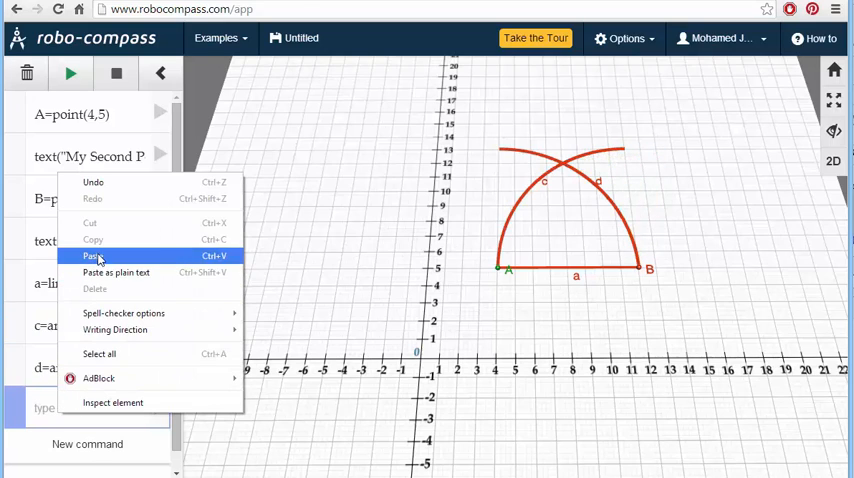
- Define C=point(intersect(...)) at the arcs' crossing and draw segment e=line(B,C)
{"action": "left_click", "coordinate": [92, 256]}
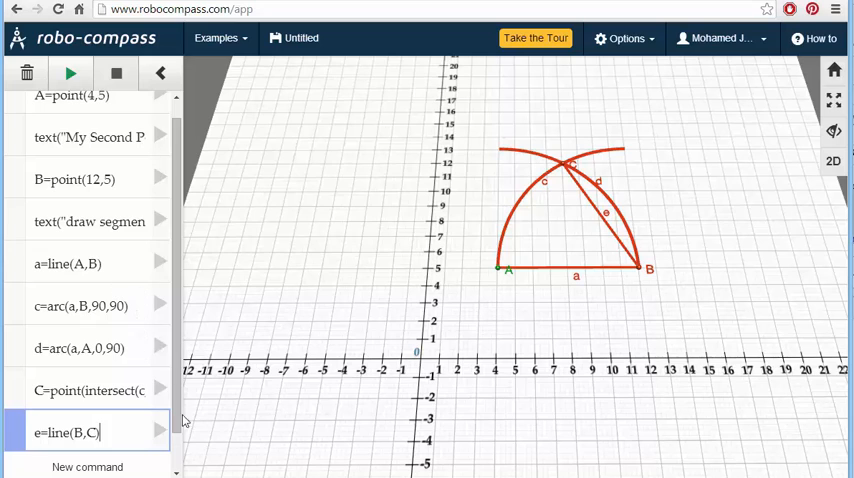
{"action": "scroll", "scroll_direction": "down", "scroll_amount": 3}
{"action": "type", "text": "f=line("}
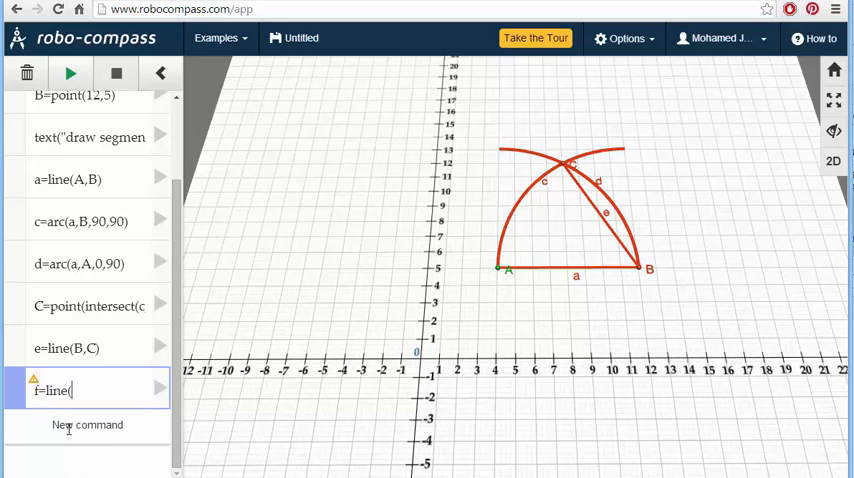
- Add f=line(A,C) and hide(c,d) so only triangle ABC remains, then Play All
{"action": "type", "text": "A"}
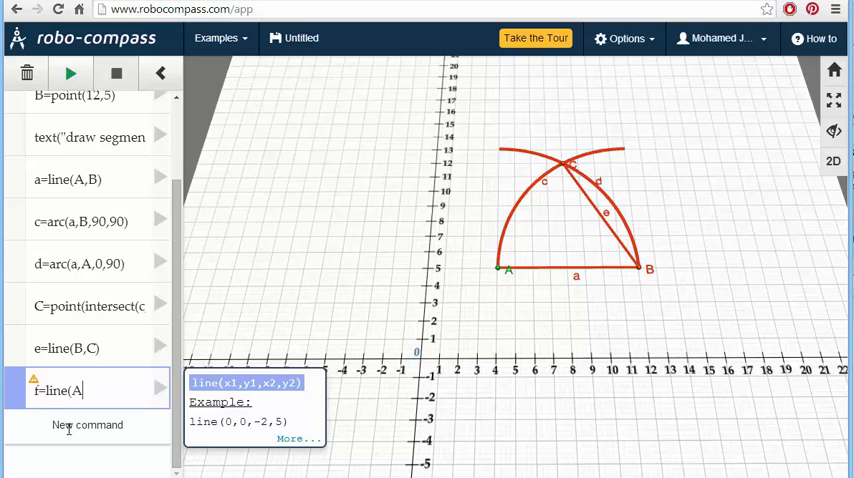
{"action": "type", "text": "c"}
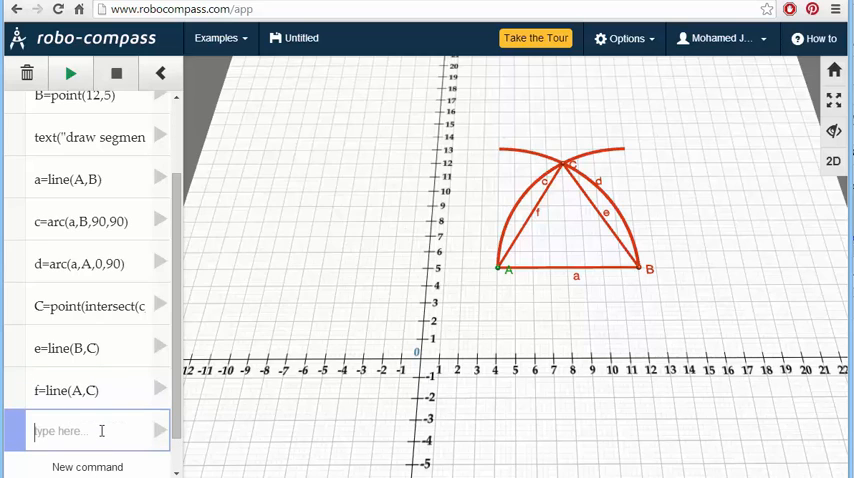
{"action": "type", "text": "hide"}
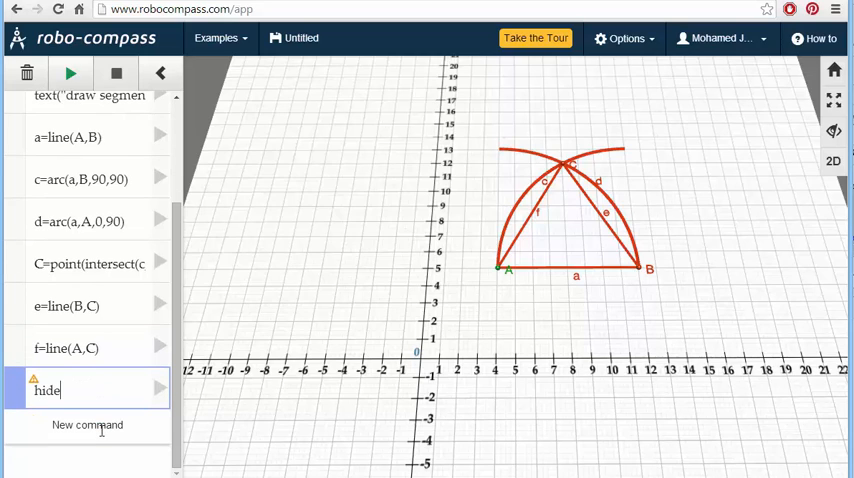
{"action": "type", "text": "("}
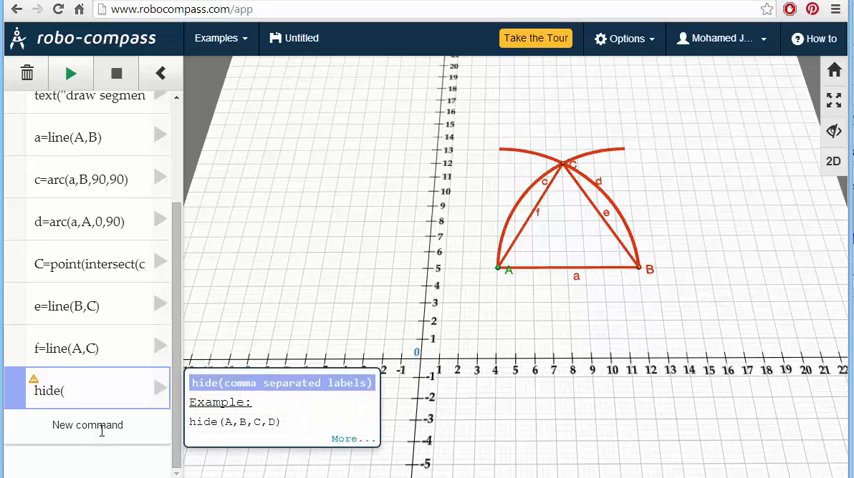
{"action": "type", "text": "("}
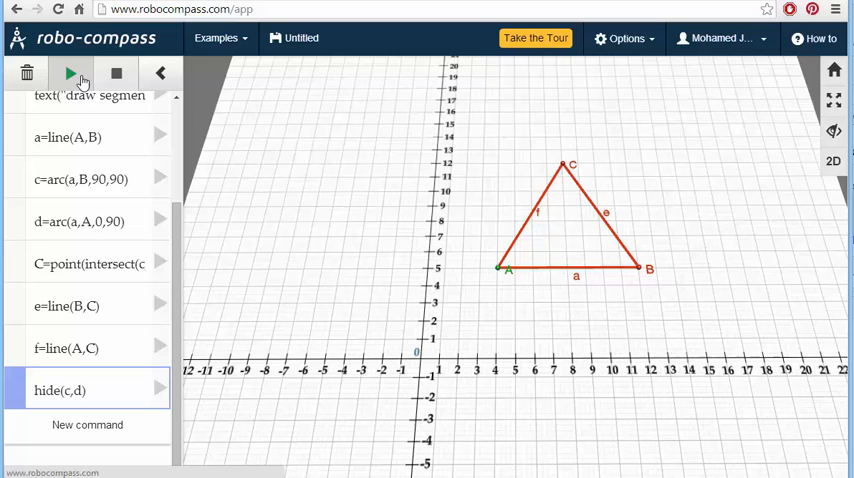
{"action": "mouse_move", "coordinate": [70, 74]}
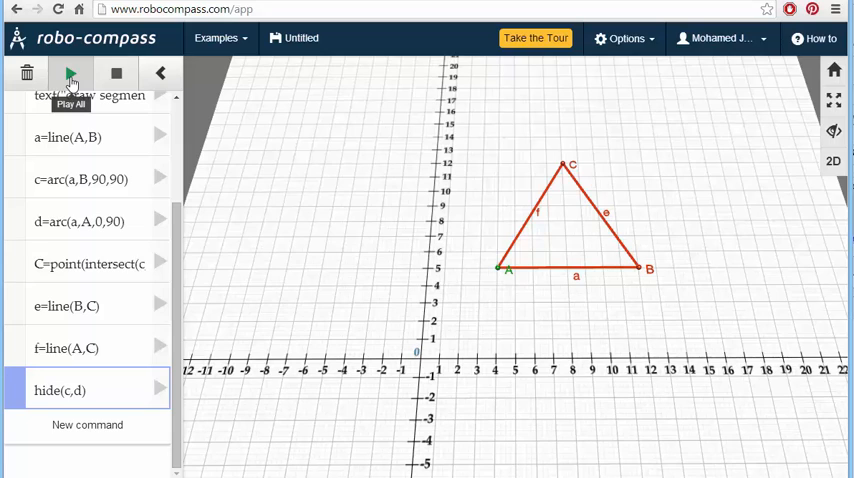
{"action": "mouse_move", "coordinate": [160, 72]}
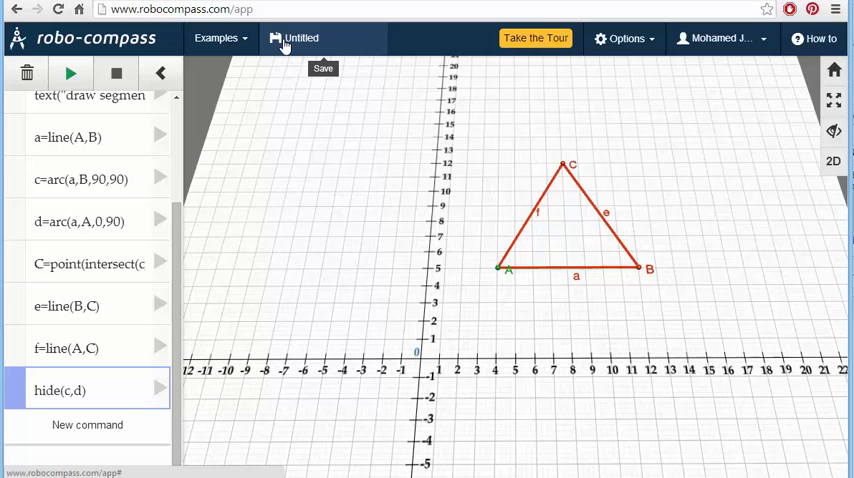
- Save the worksheet to Drive titled 'New WorkSheet' with description 'Equilateral Triangle'
{"action": "left_click", "coordinate": [300, 38]}
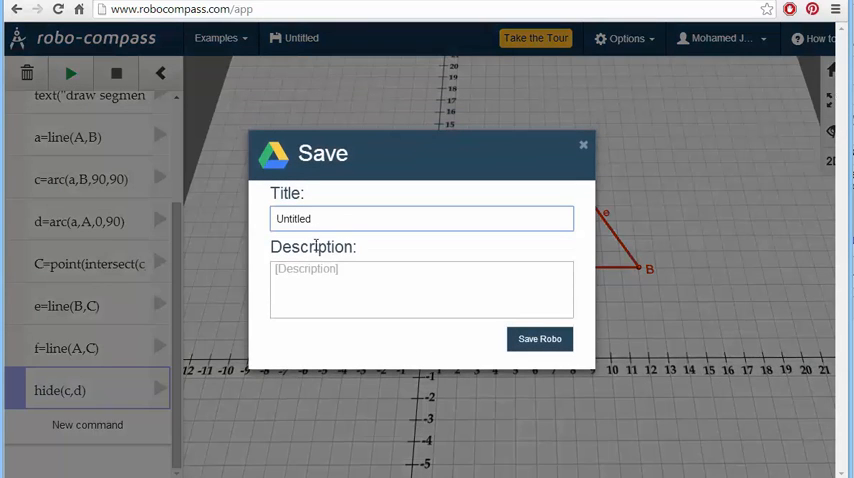
{"action": "type", "text": "New WorkSheet"}
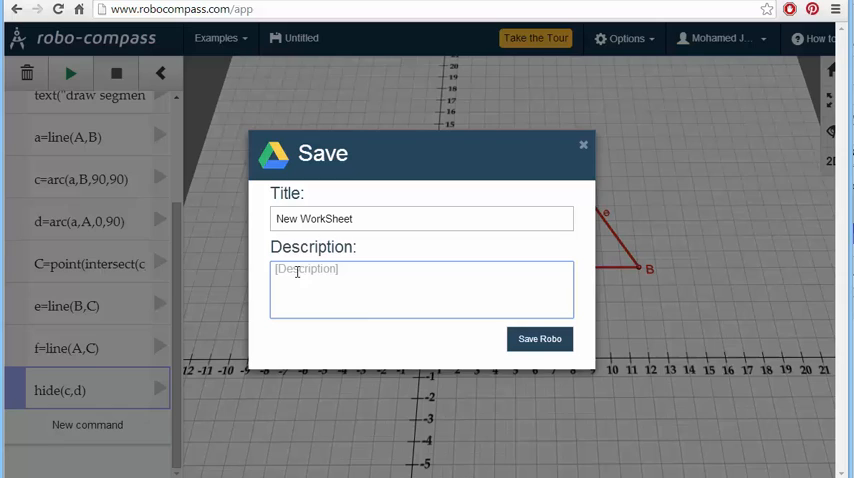
{"action": "type", "text": "Equilateral G"}
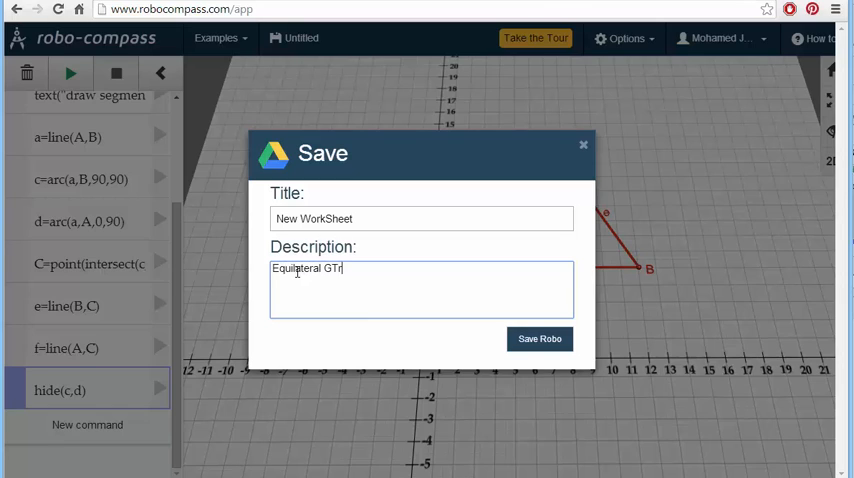
{"action": "type", "text": "Trian"}
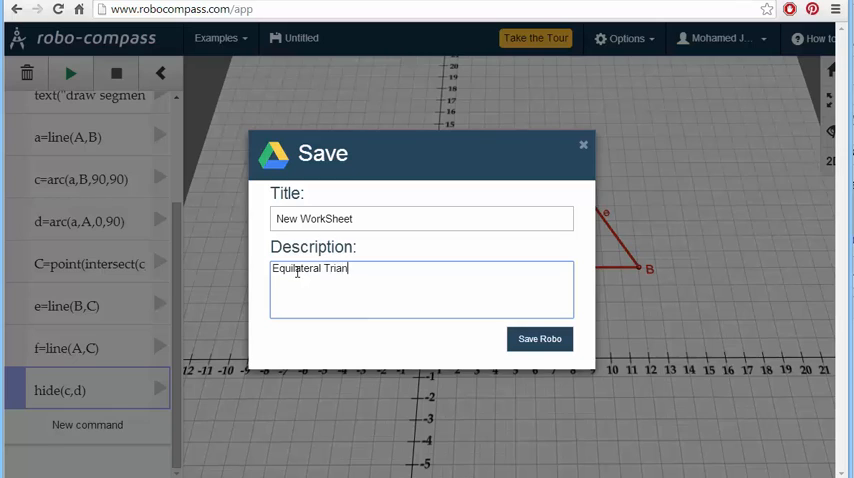
{"action": "type", "text": "gle"}
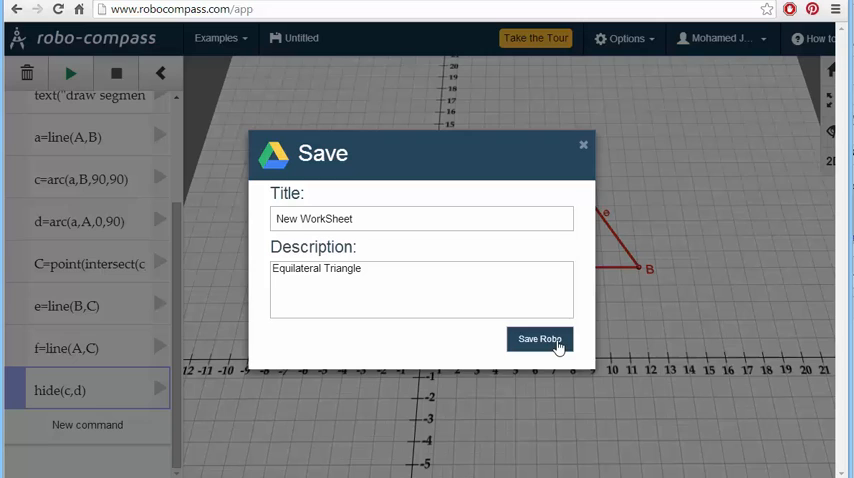
{"action": "left_click", "coordinate": [540, 340]}
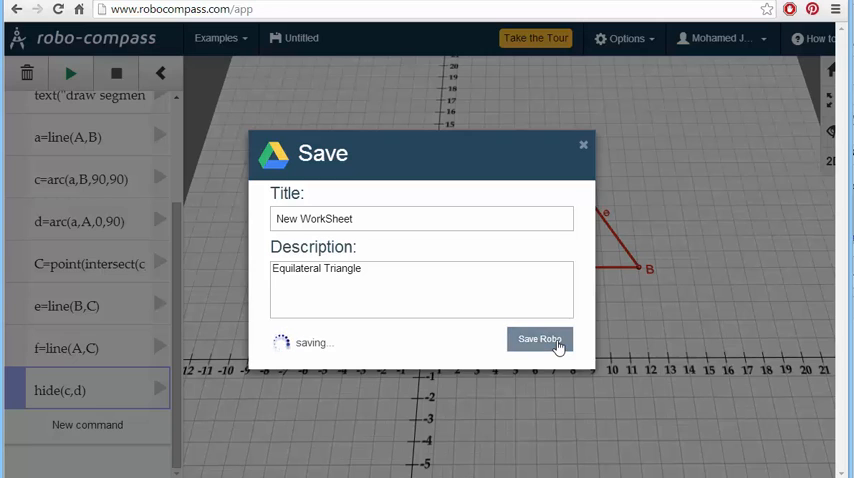
- Generate the worksheet's share link and reload the construction from that URL
{"action": "left_click", "coordinate": [540, 340]}
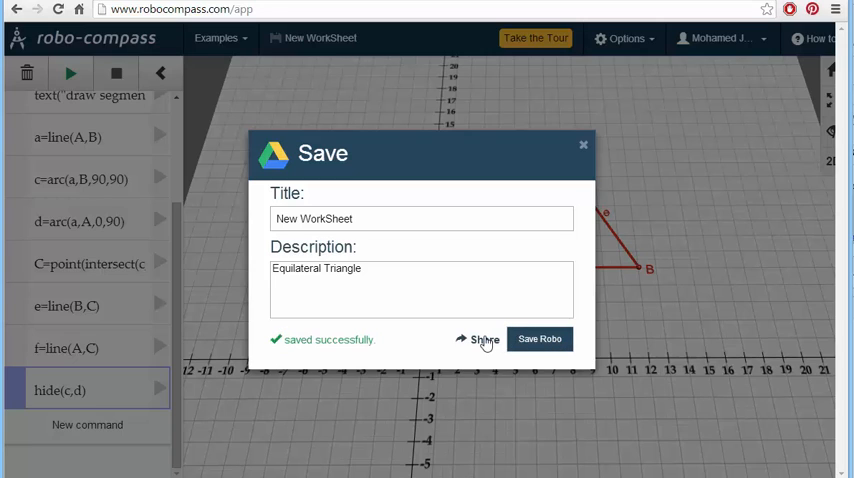
{"action": "left_click", "coordinate": [478, 340]}
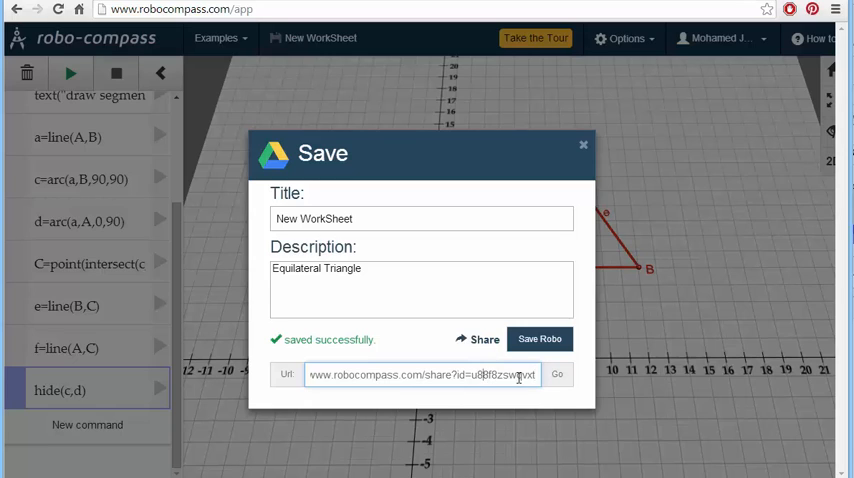
{"action": "left_click", "coordinate": [556, 374]}
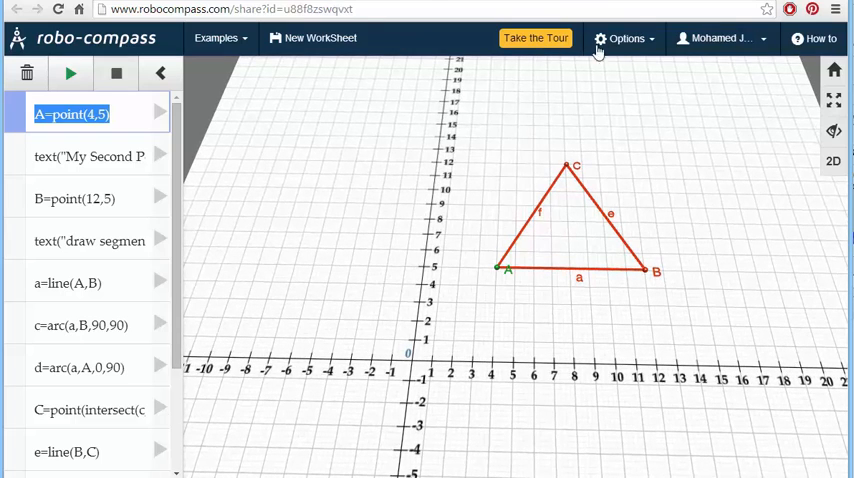
- Request a Share Url from Options and dismiss the save-first notice
{"action": "left_click", "coordinate": [624, 38]}
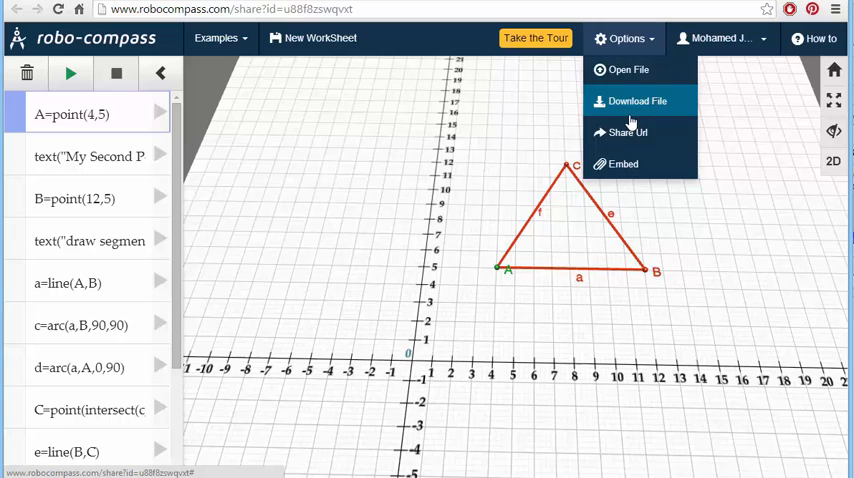
{"action": "left_click", "coordinate": [628, 132]}
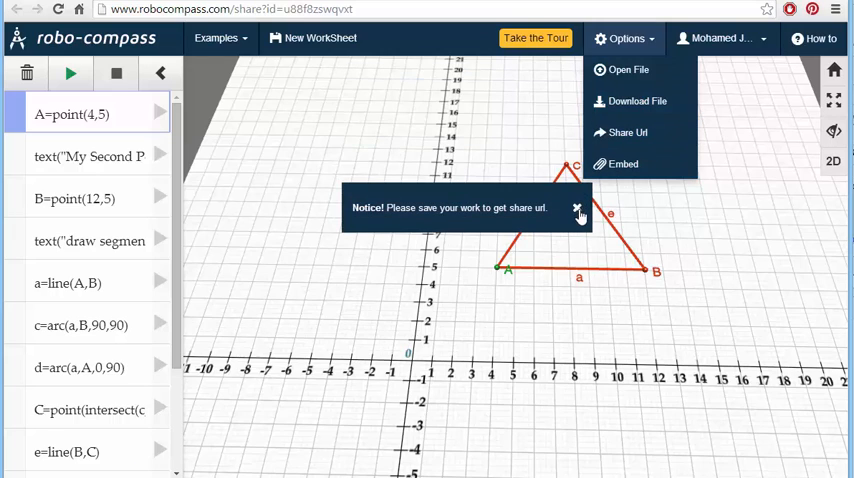
{"action": "left_click", "coordinate": [578, 208]}
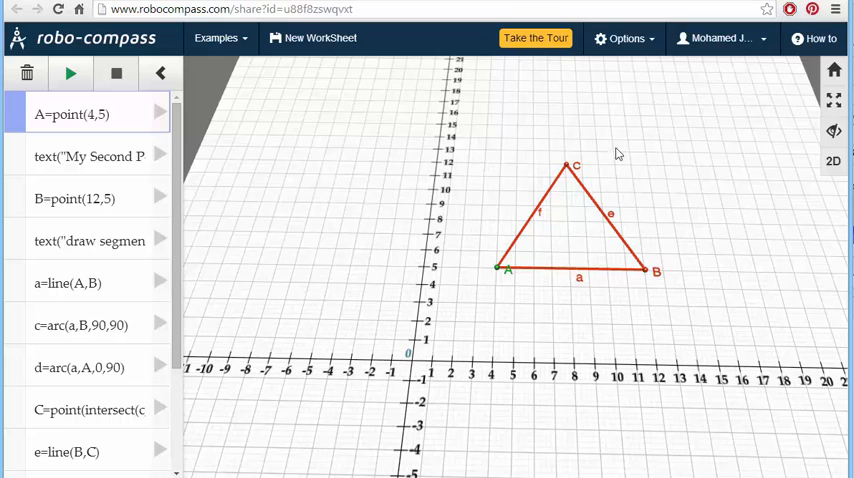
- Save New WorkSheet to Google Drive again via Save Robo and close the dialog
{"action": "left_click", "coordinate": [624, 38]}
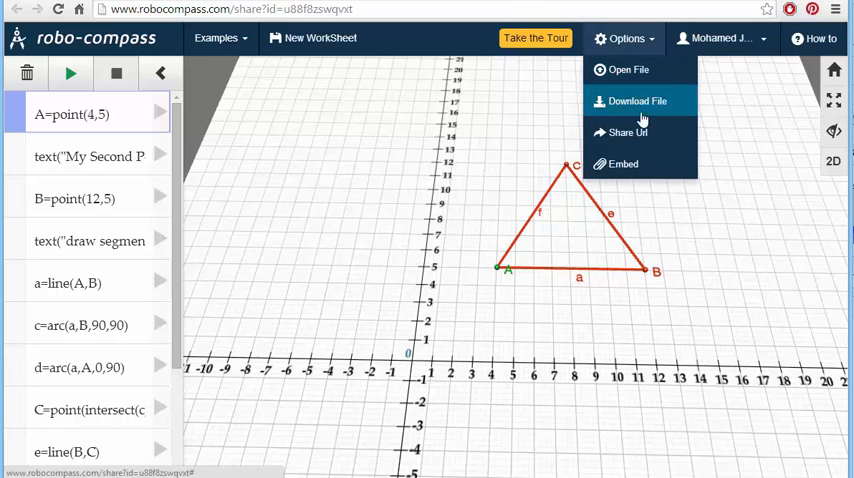
{"action": "left_click", "coordinate": [624, 164]}
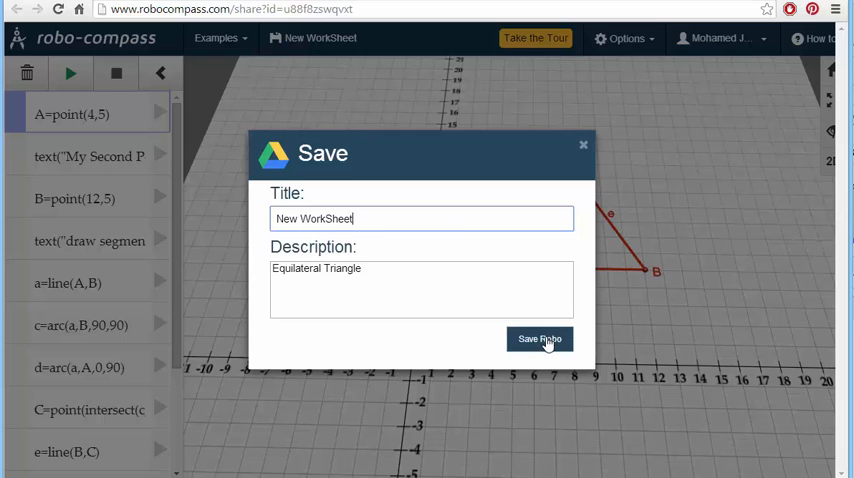
{"action": "left_click", "coordinate": [540, 340]}
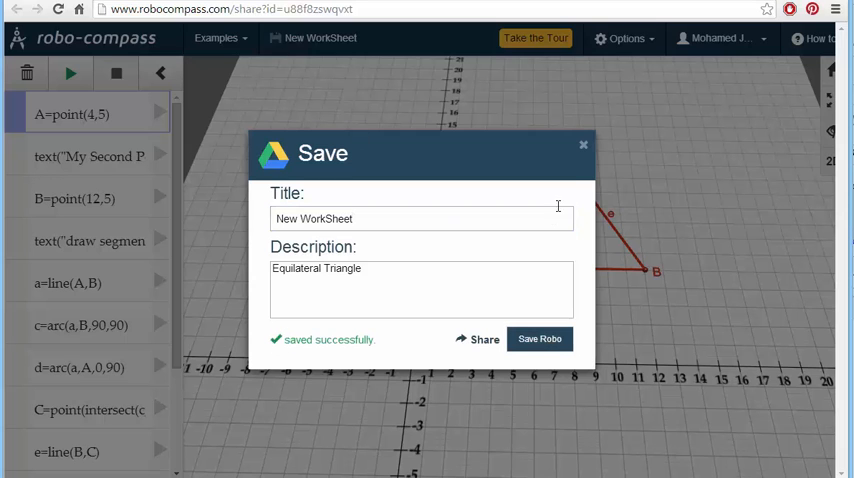
{"action": "left_click", "coordinate": [584, 144]}
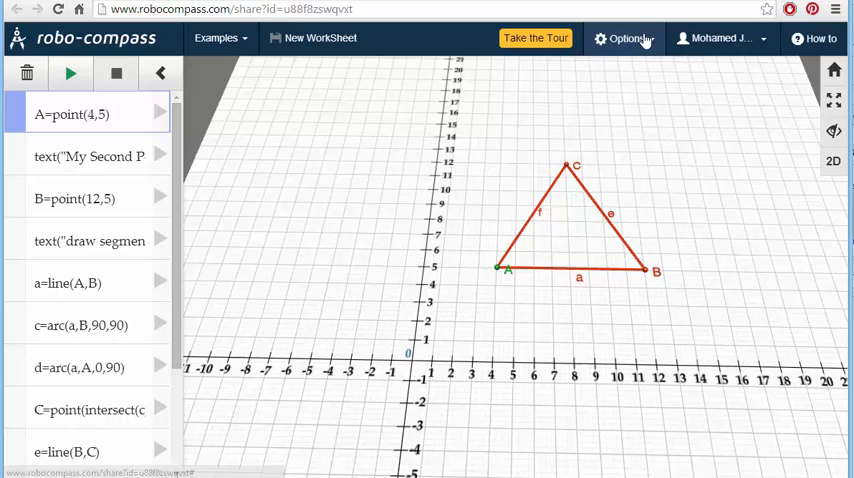